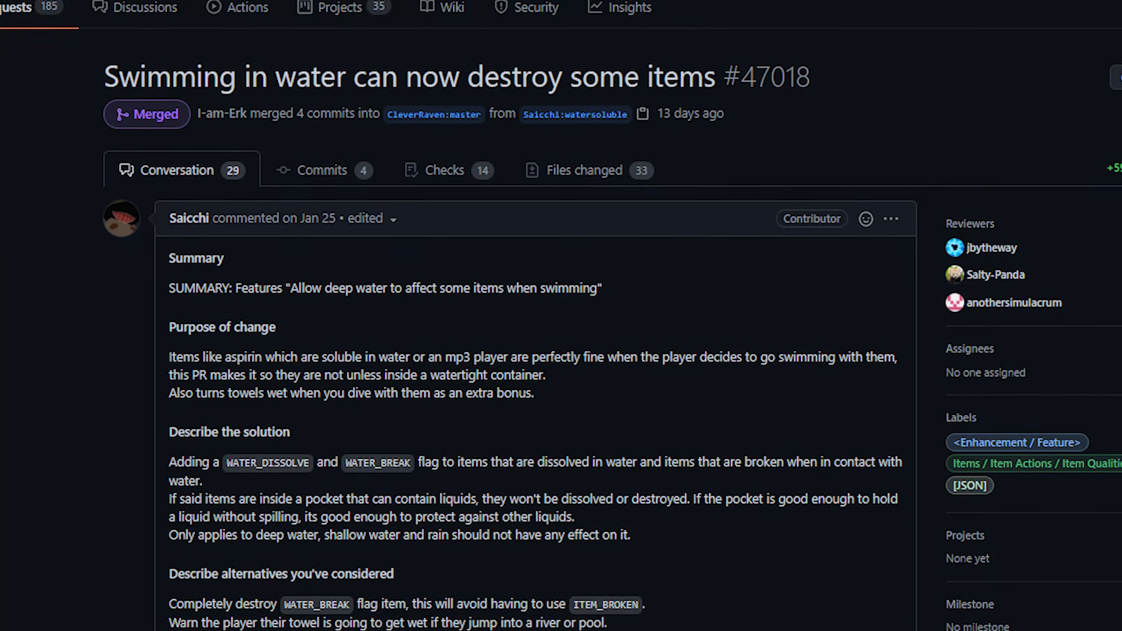
Leave the inventory, swim into deep water and review the dissolve and destroy messages
scroll(down, 3)
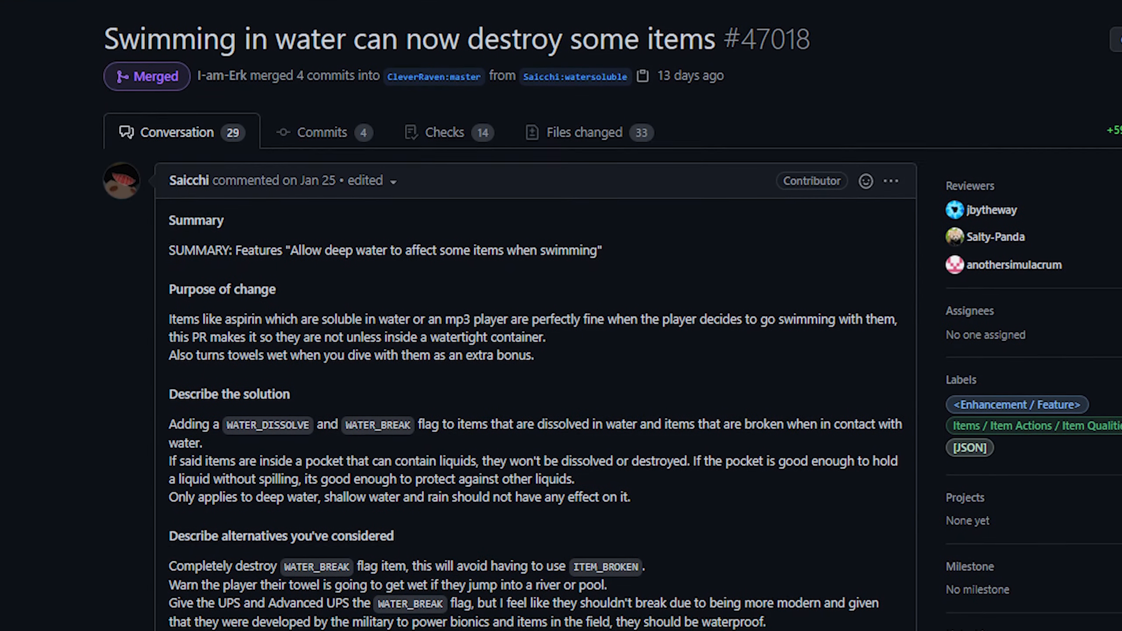
scroll(down, 3)
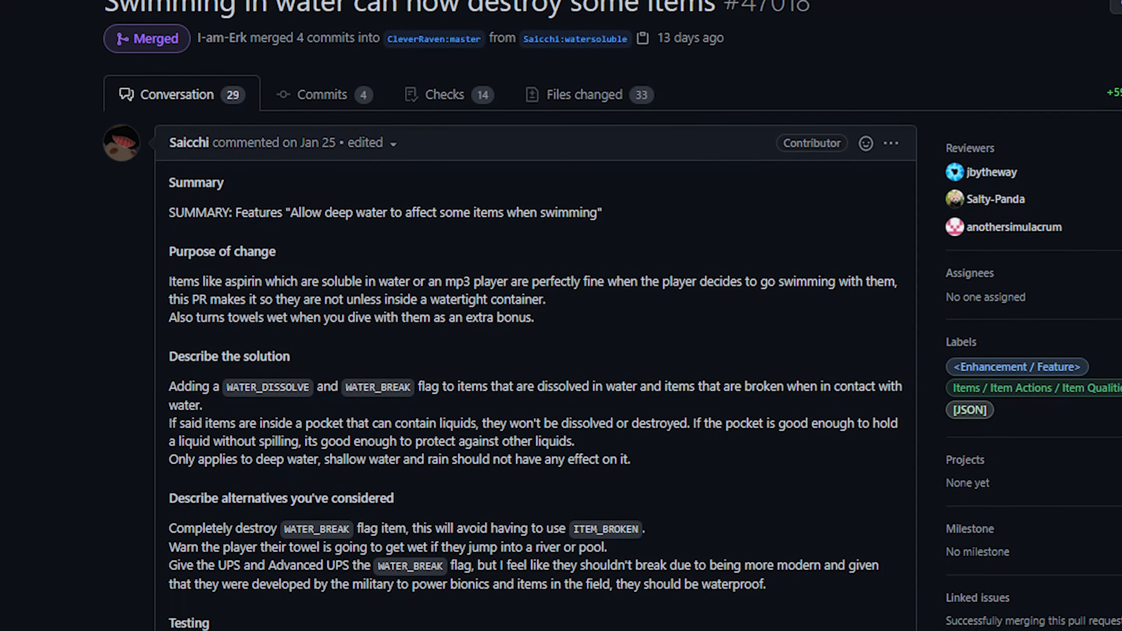
scroll(down, 3)
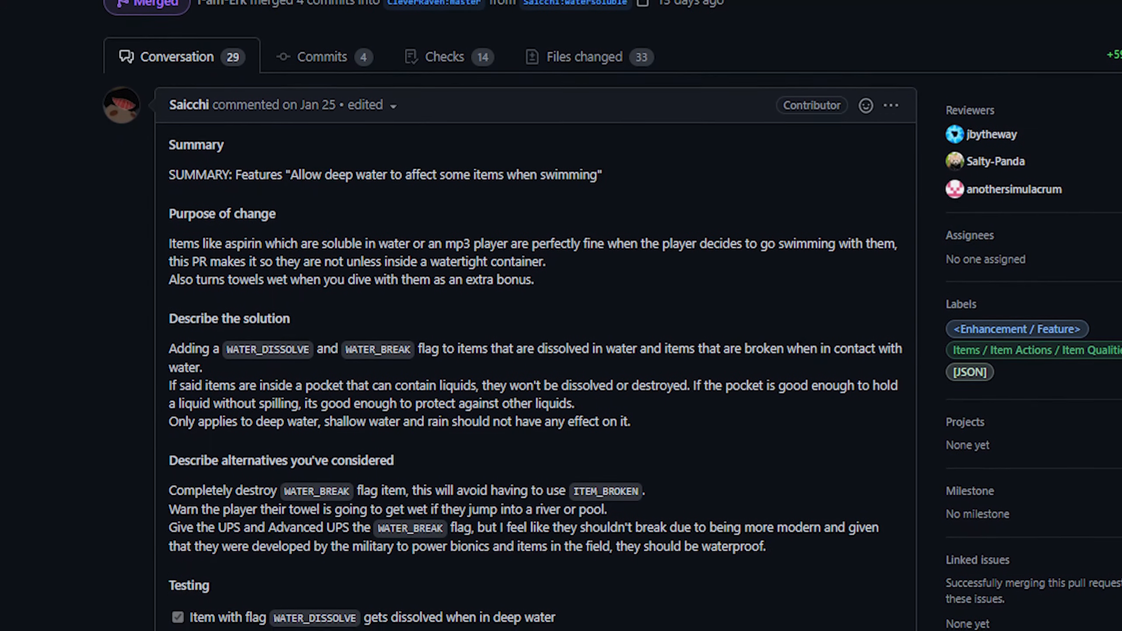
scroll(down, 3)
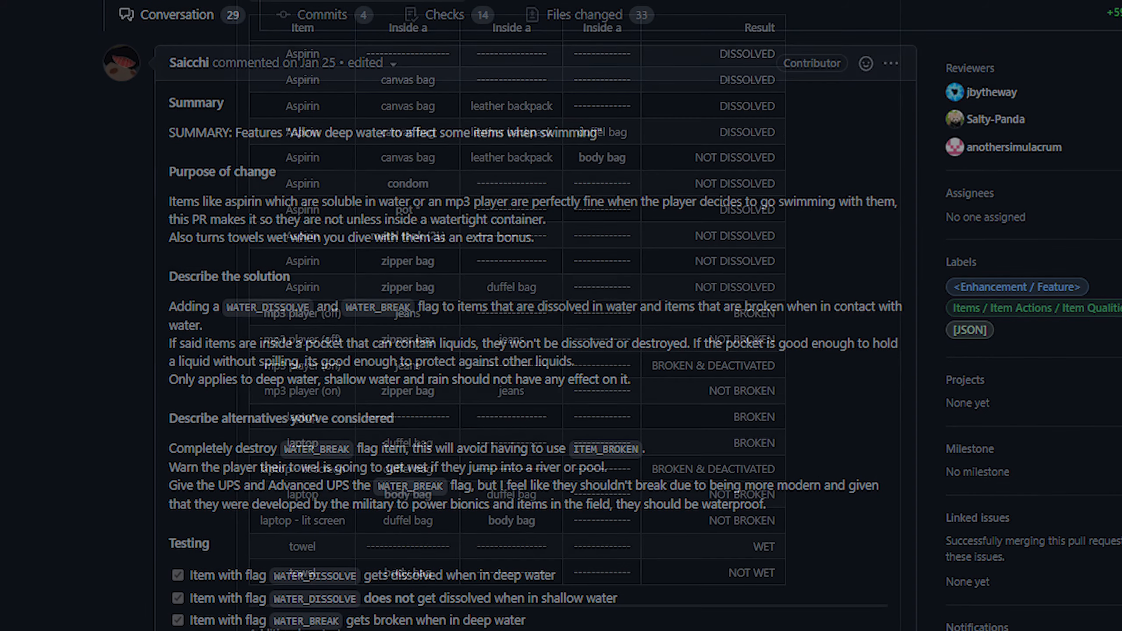
scroll(down, 3)
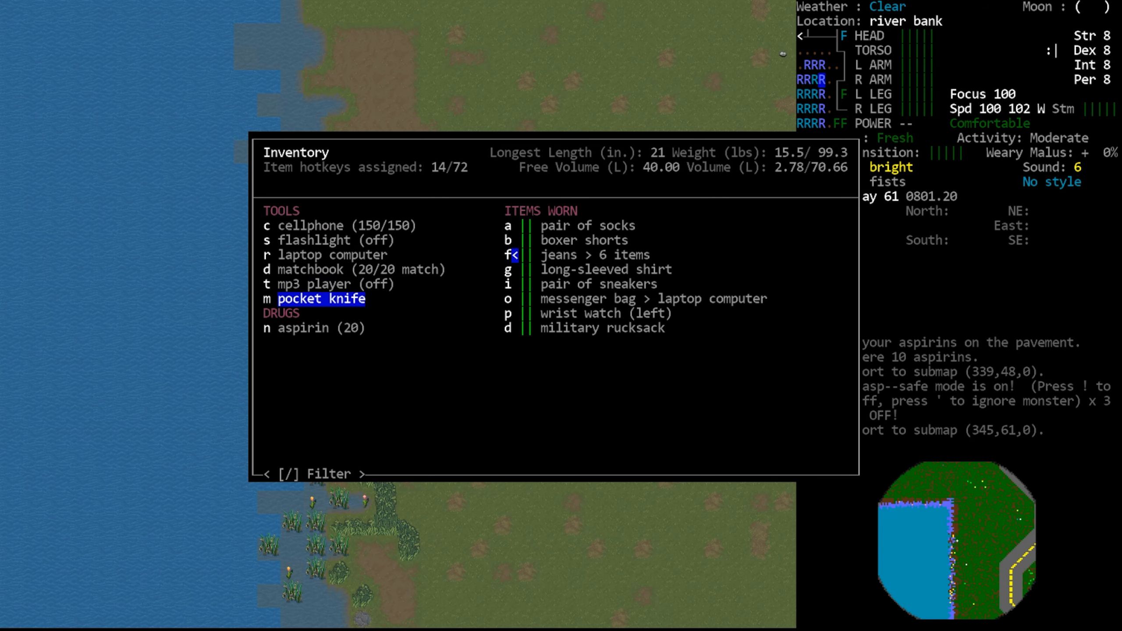
key(Escape)
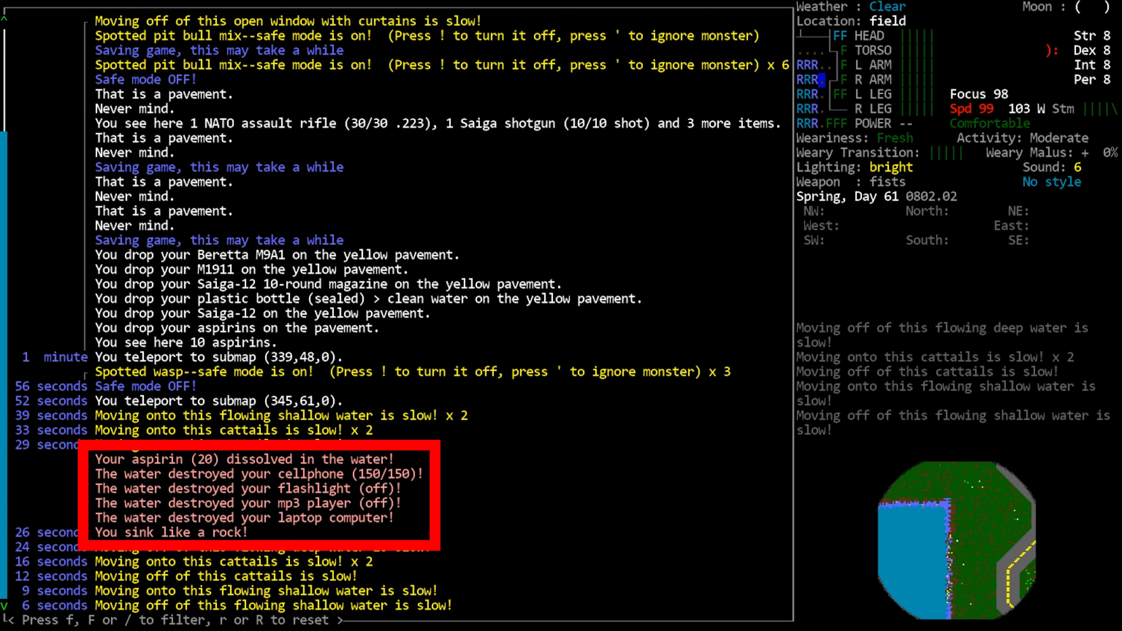
mouse_move(266, 517)
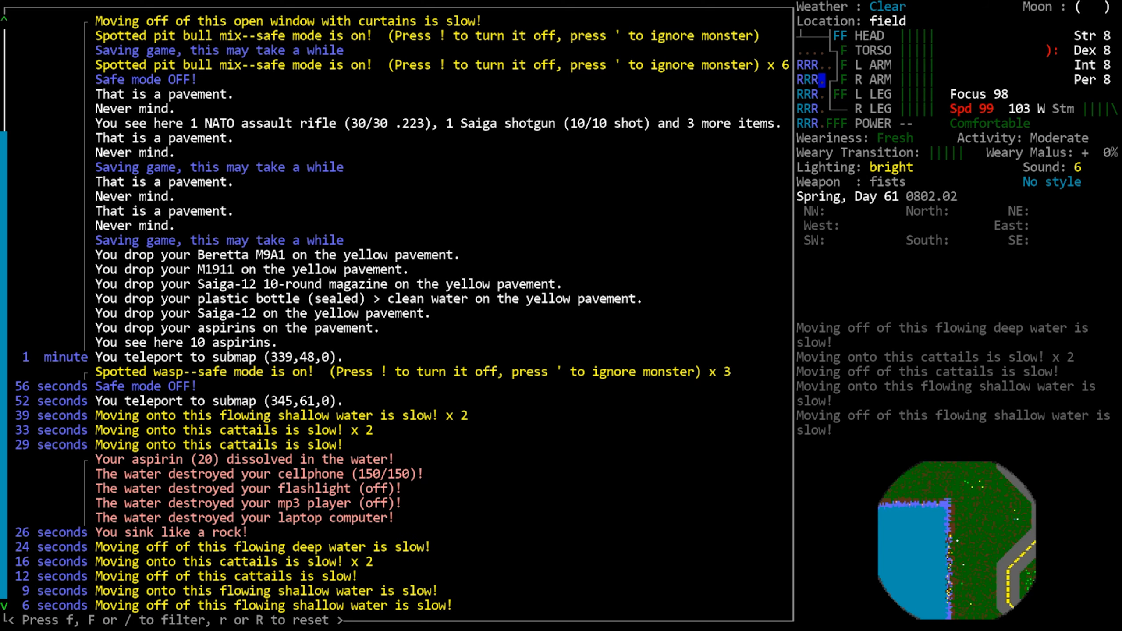
key(i)
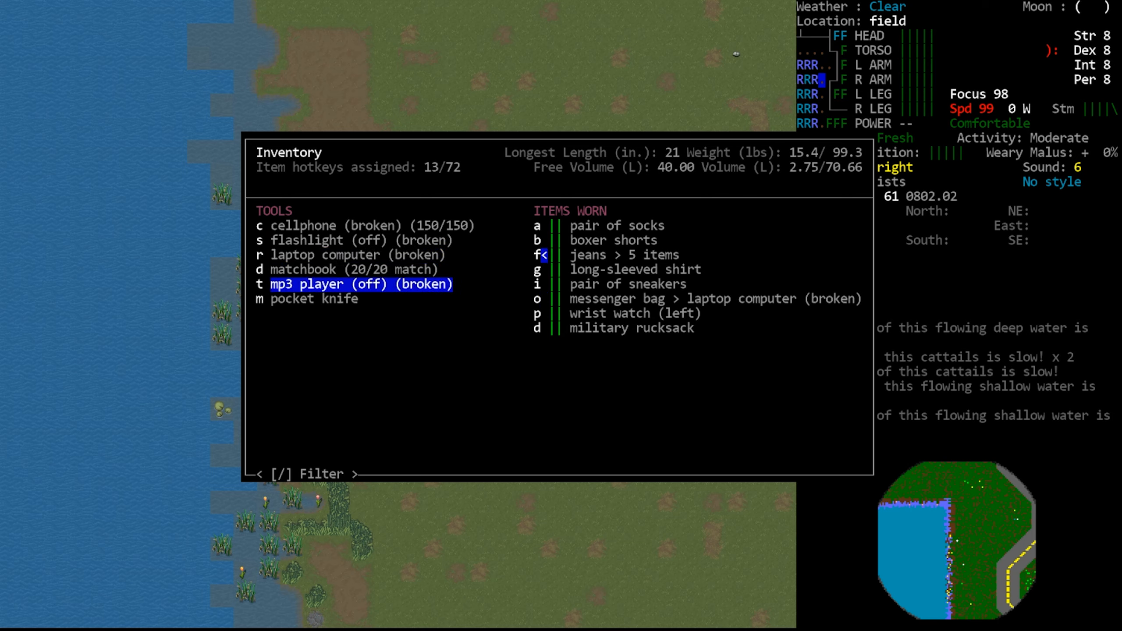
View the inventory listing the cellphone, flashlight, laptop and mp3 player as broken
key(Up)
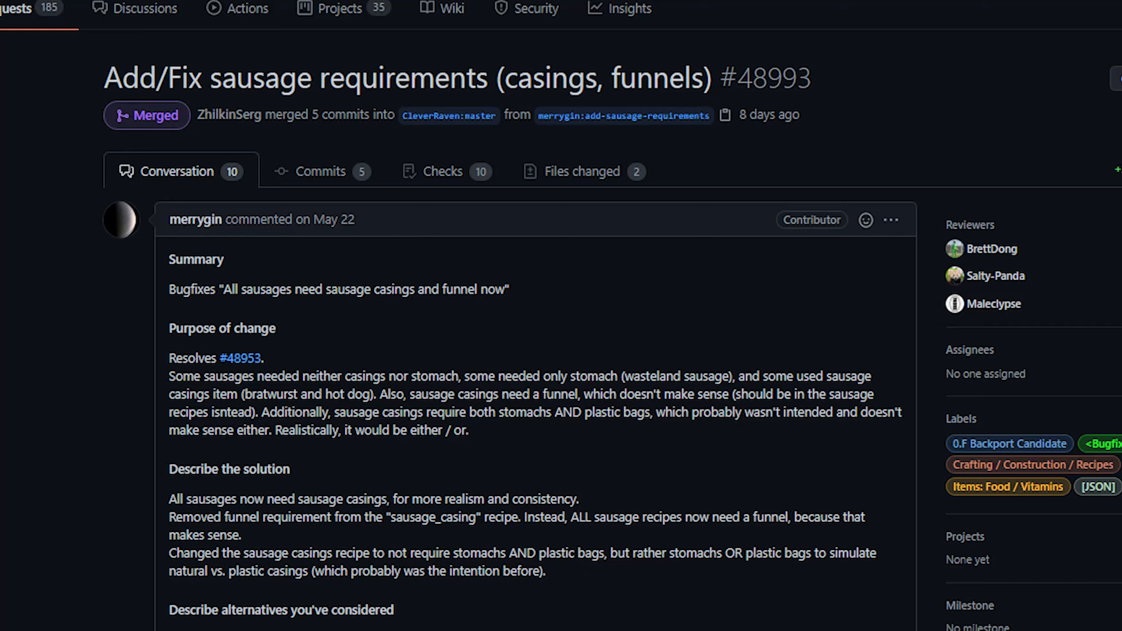
Read through PR #48993's summary, purpose and solution for sausage casing and funnel requirements
scroll(down, 3)
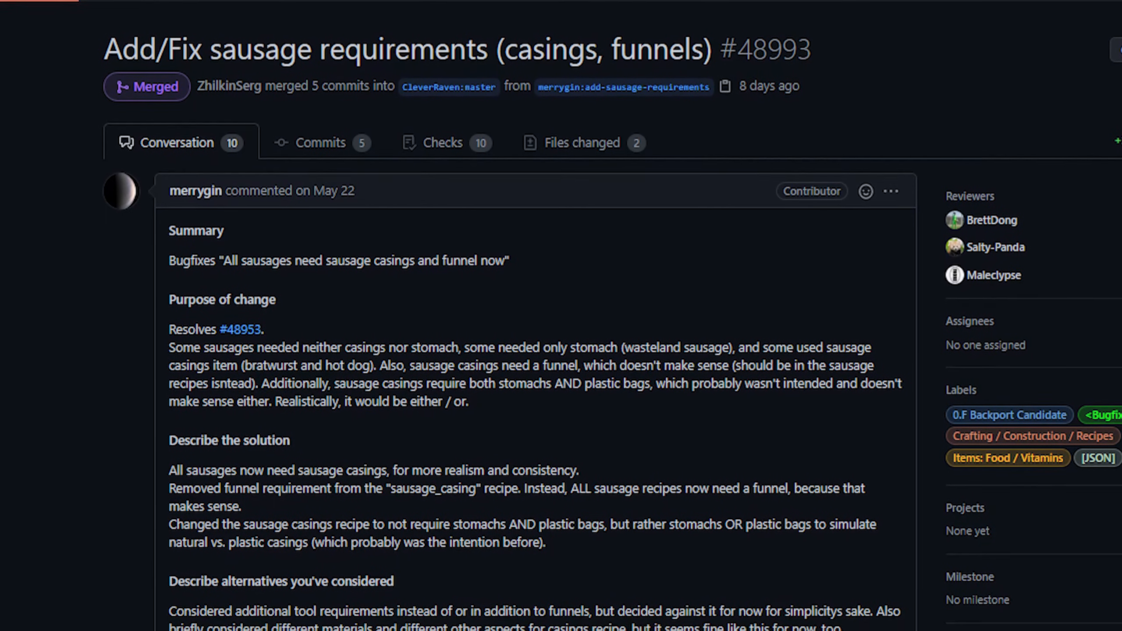
scroll(down, 3)
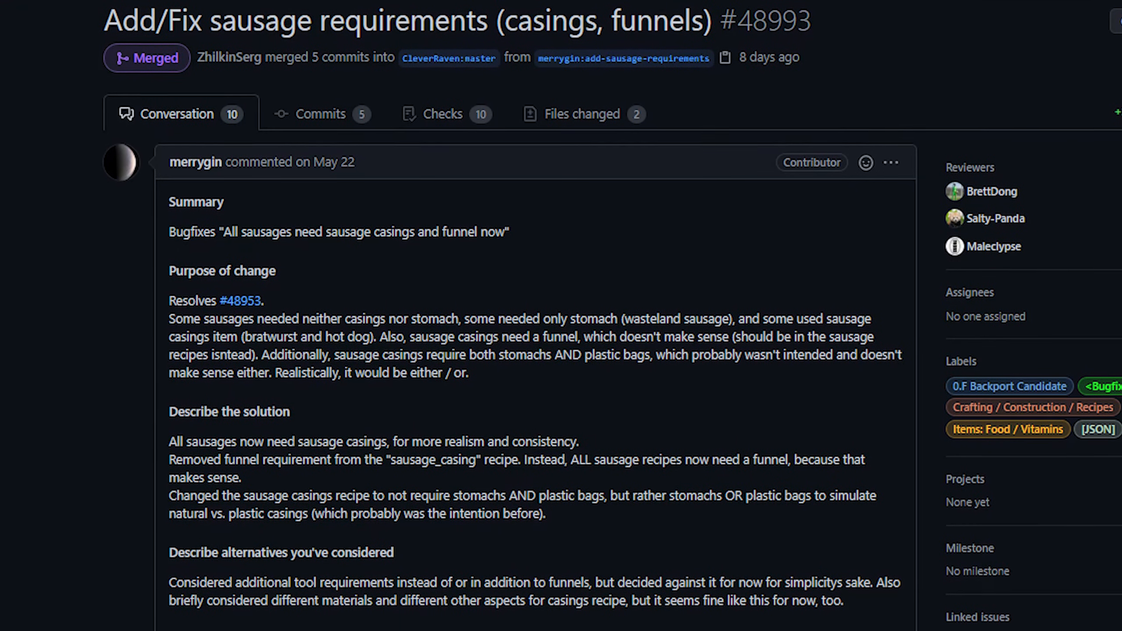
scroll(down, 3)
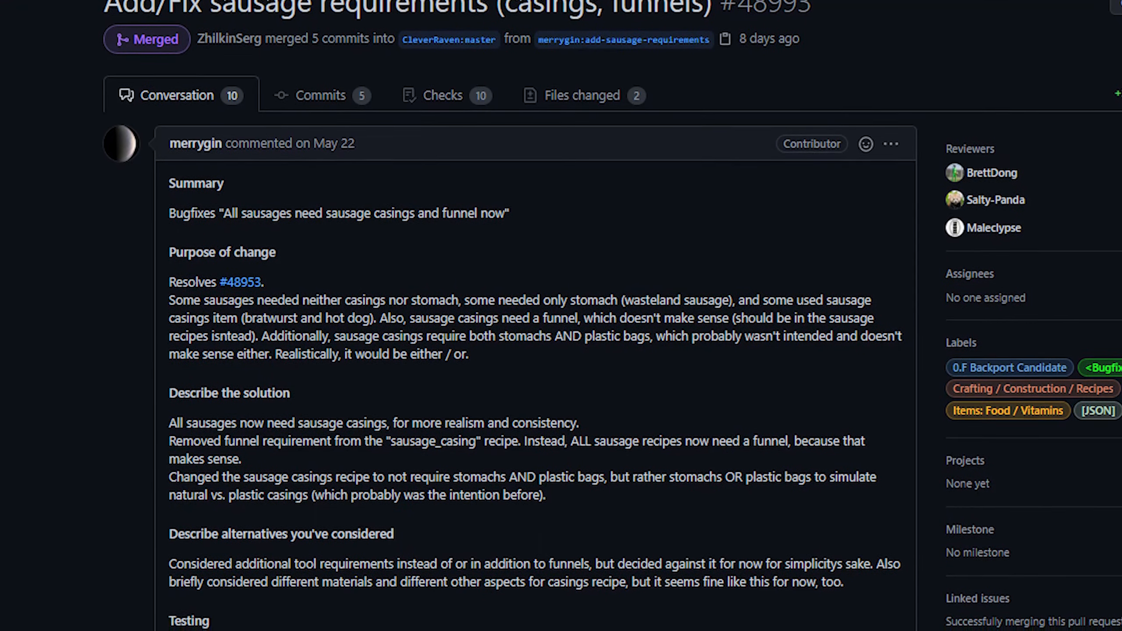
scroll(down, 3)
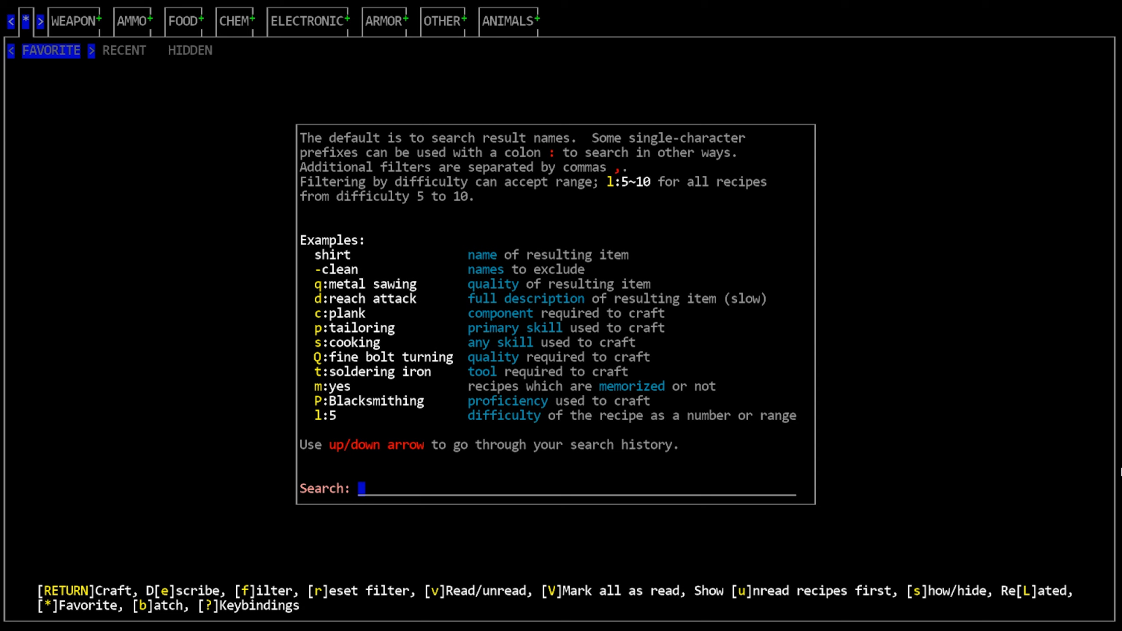
Filter the crafting recipes with the search term 'sausage'
text(sausage)
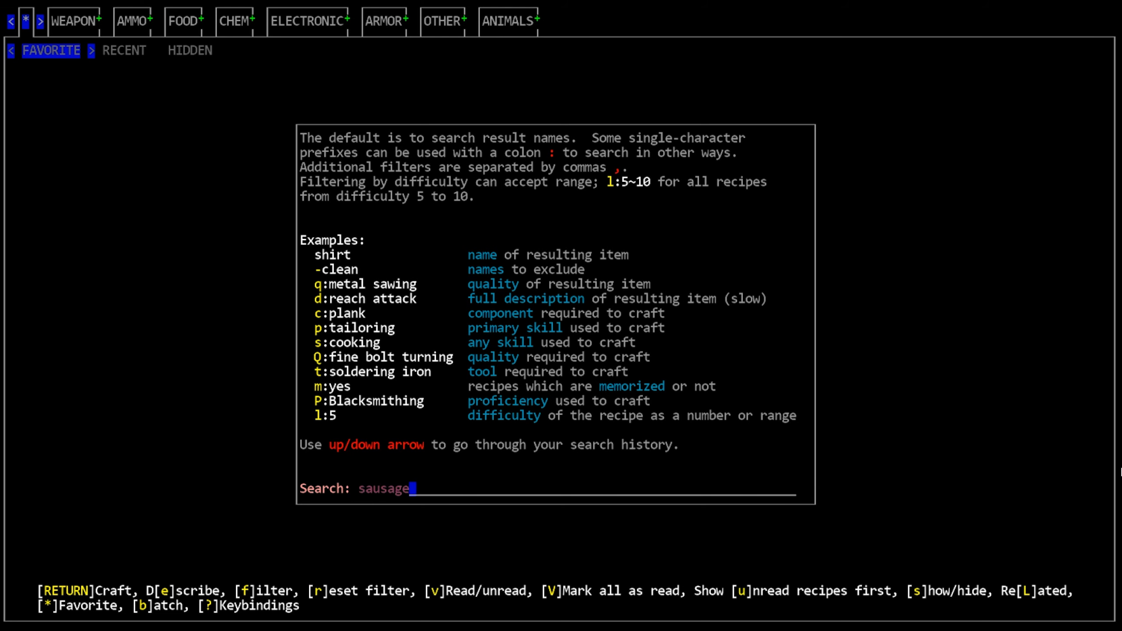
key(Return)
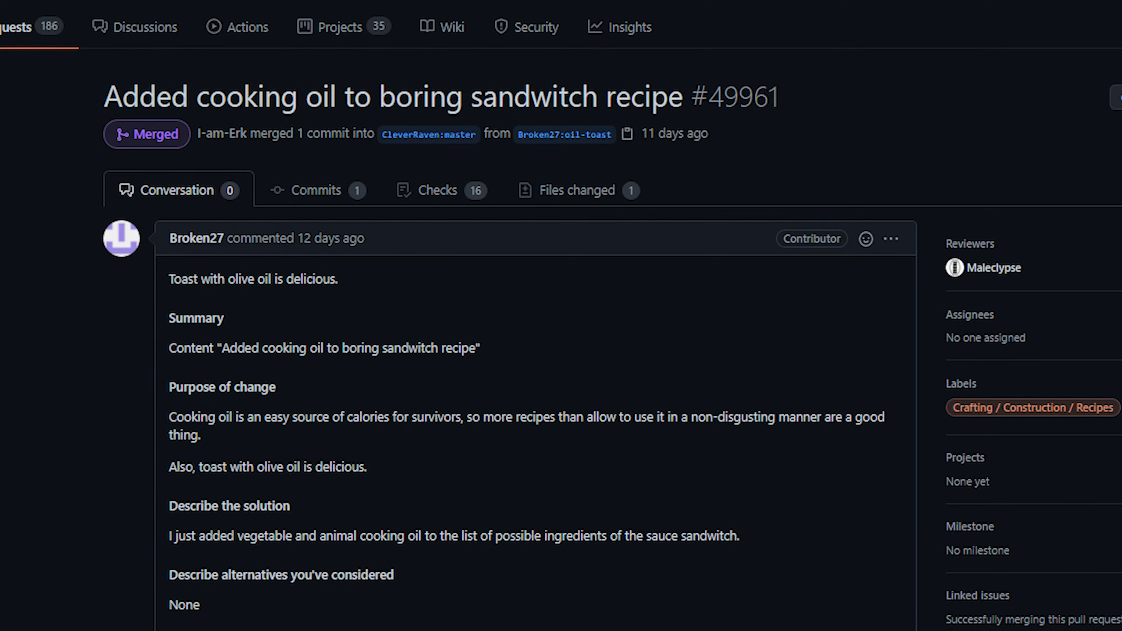
Read through PR #49961 adding cooking oil to the boring sandwich recipe
scroll(down, 3)
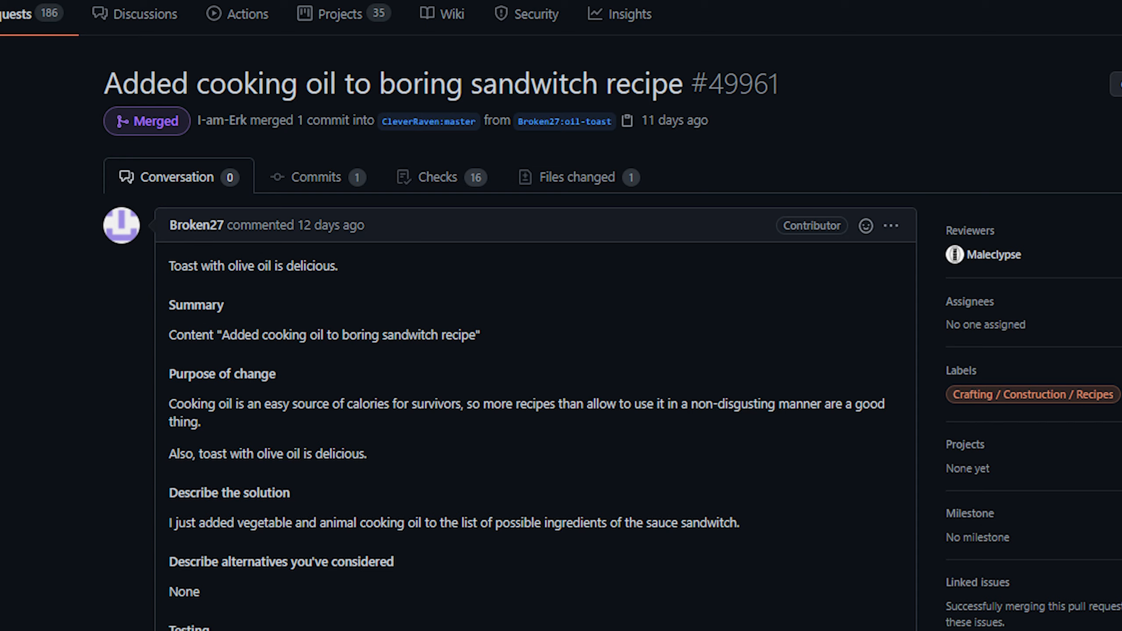
scroll(down, 3)
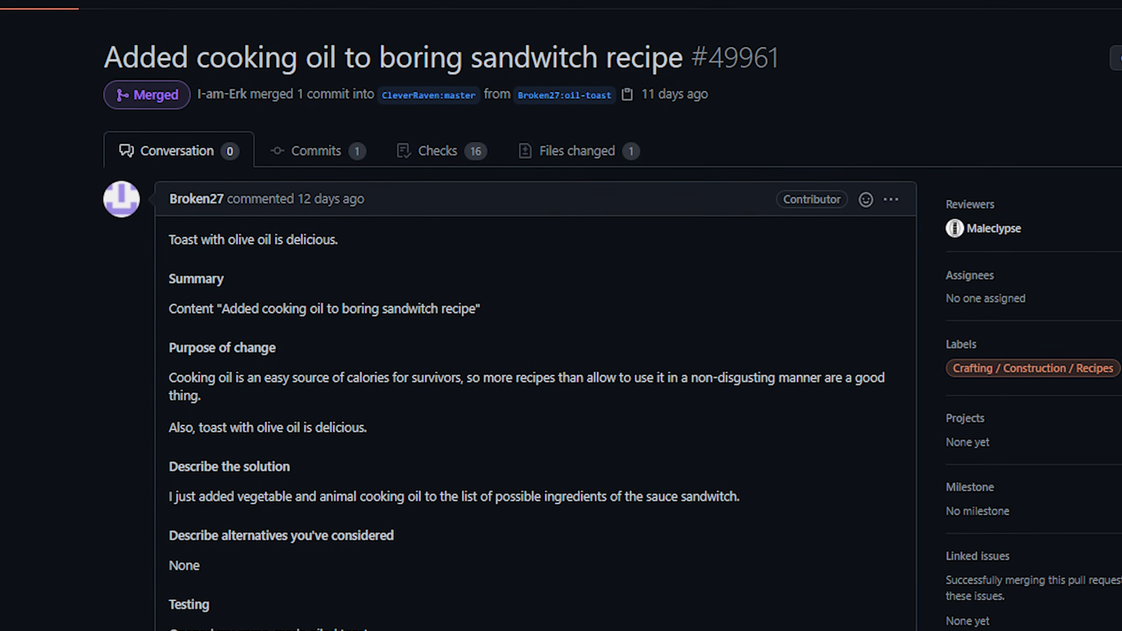
scroll(down, 3)
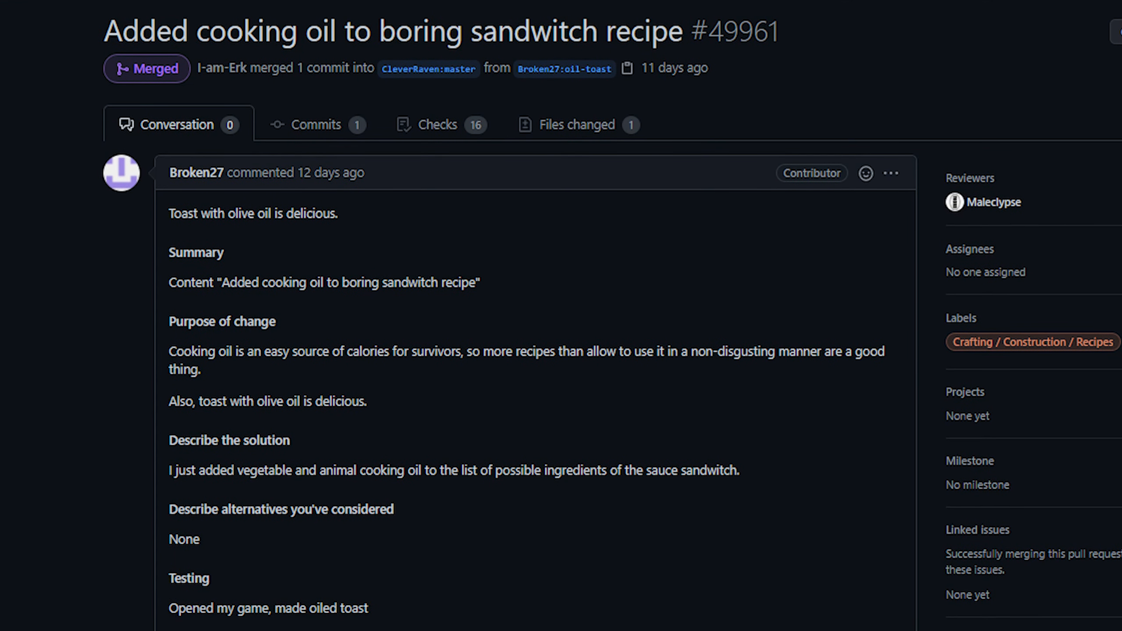
scroll(down, 3)
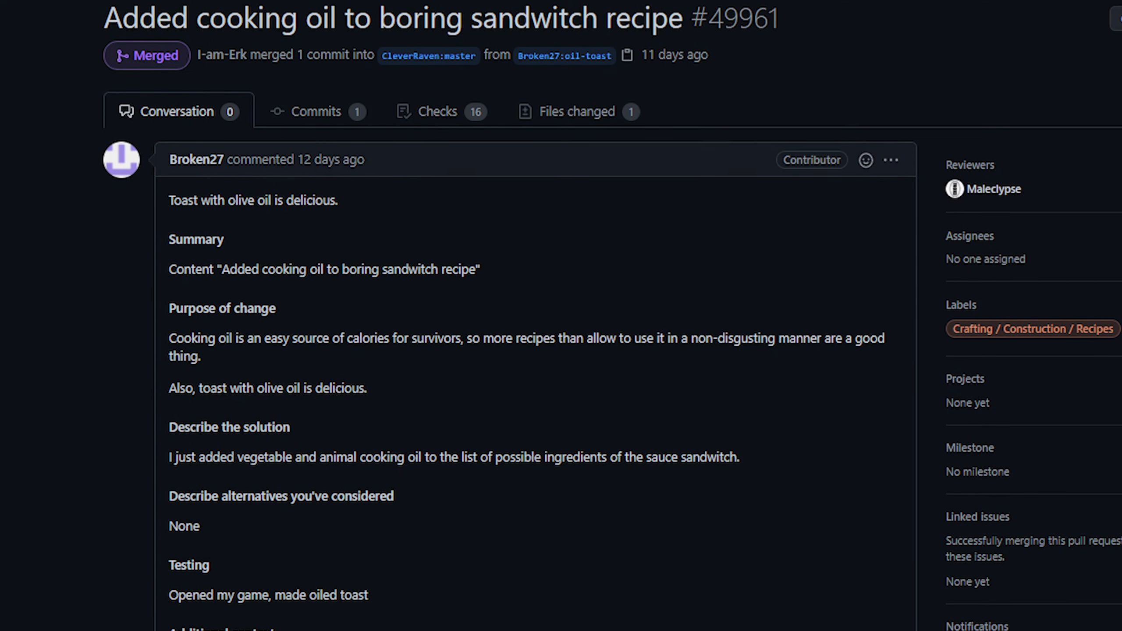
scroll(down, 3)
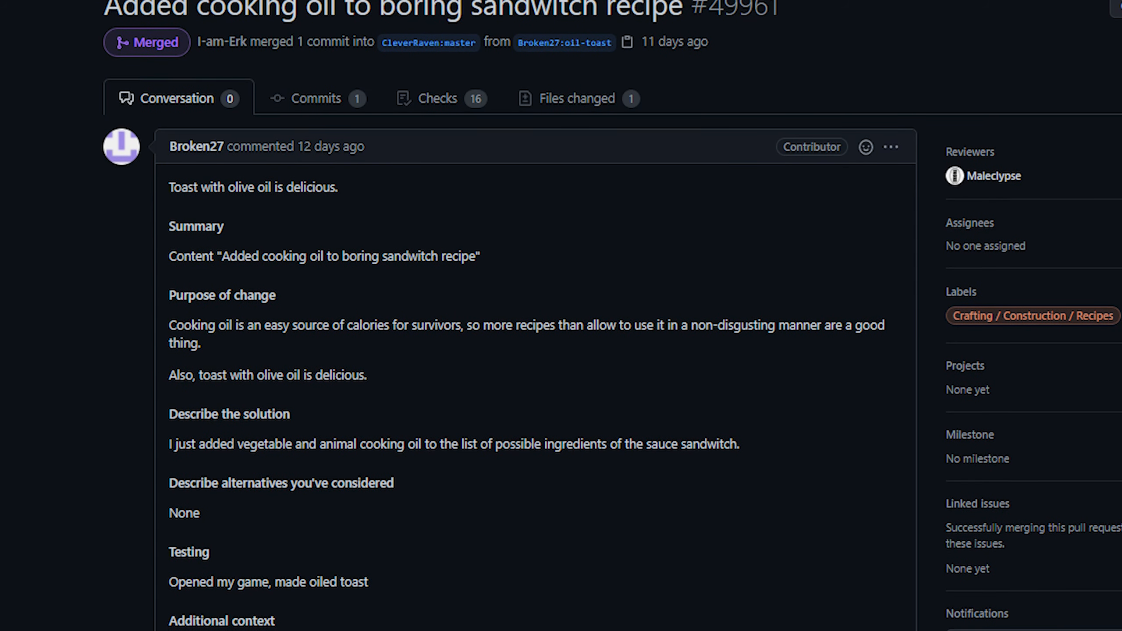
scroll(down, 3)
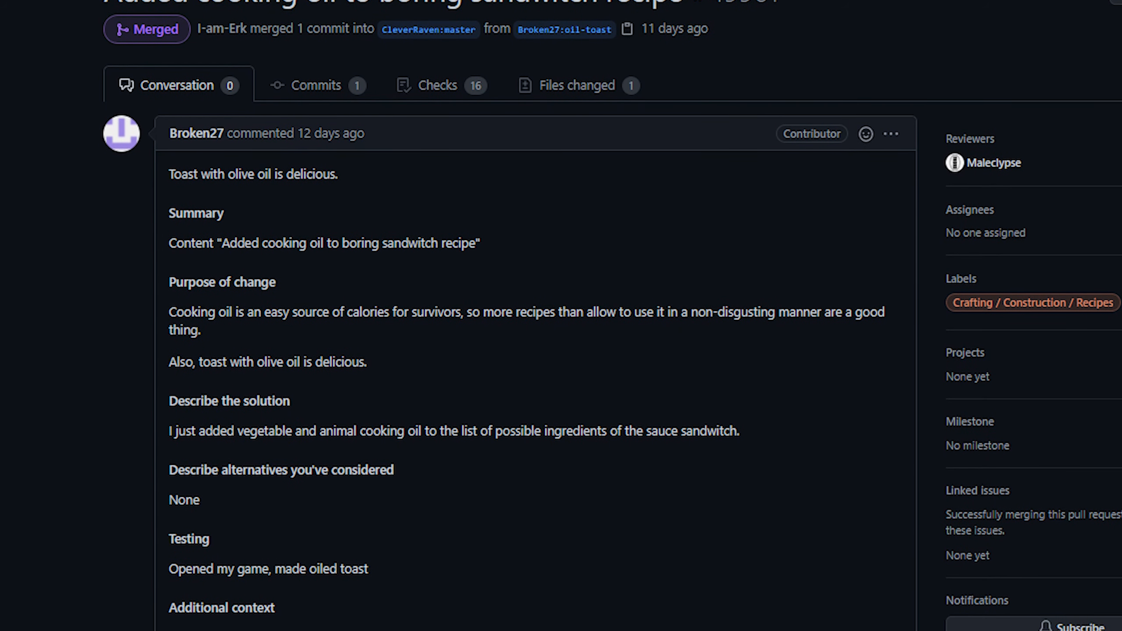
scroll(down, 3)
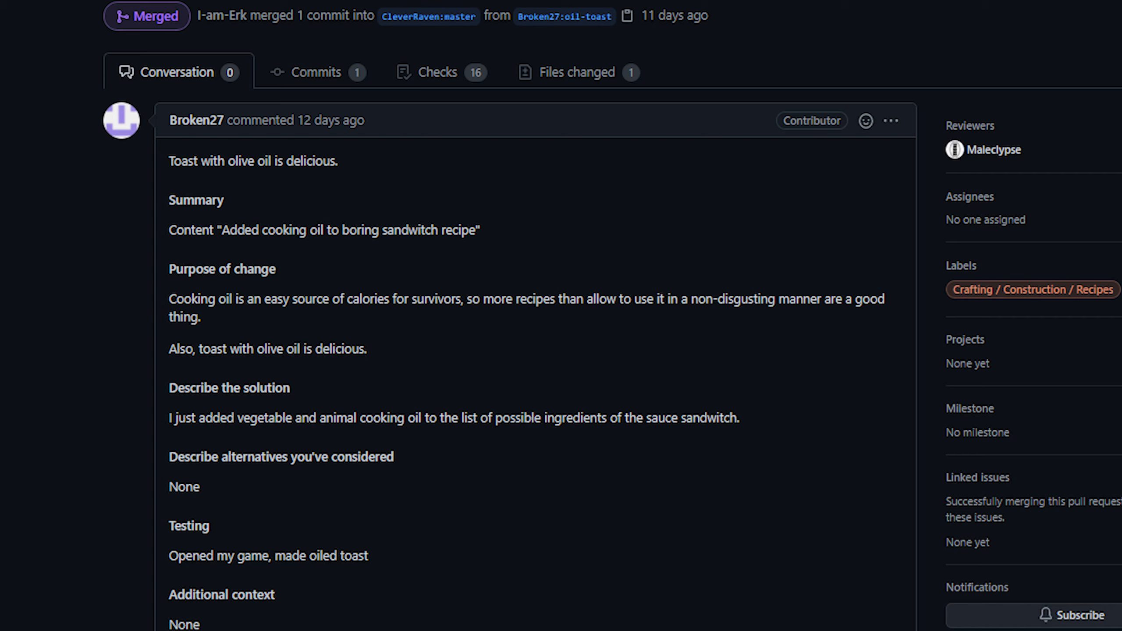
scroll(down, 3)
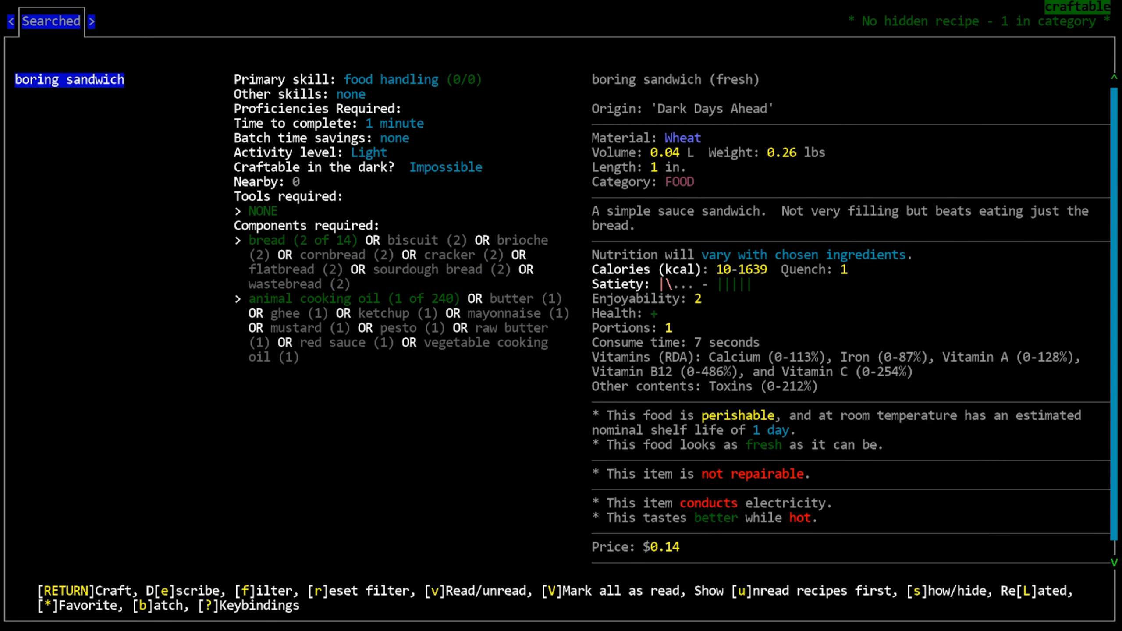
Craft the boring sandwich, eat it, and check the messages confirming both
key(Return)
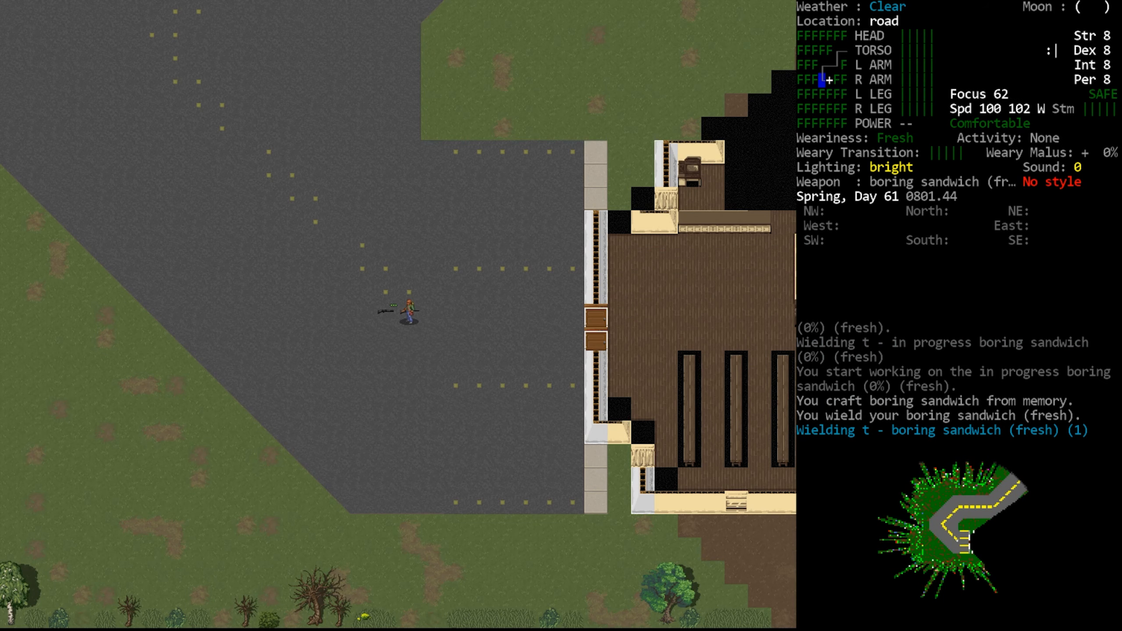
key(i)
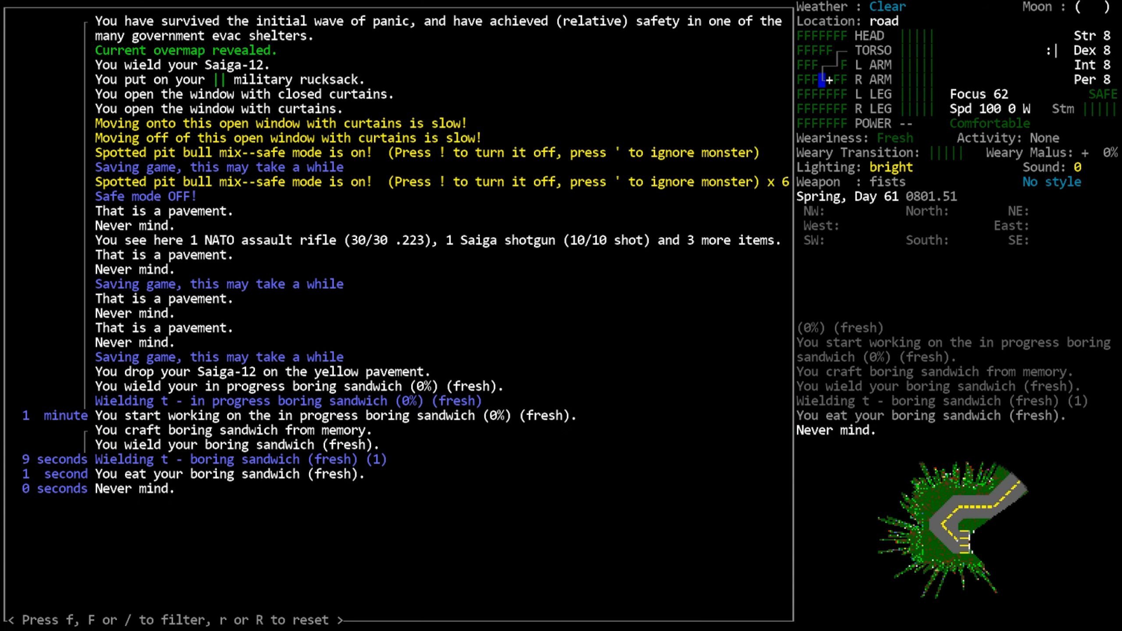
key(&)
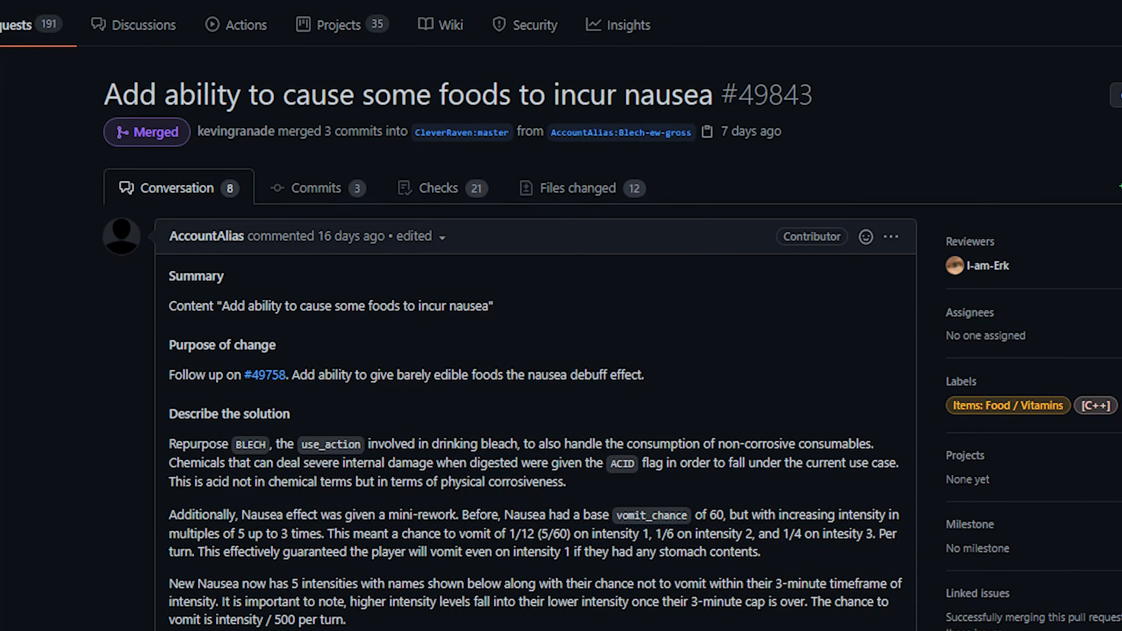
Read the food-nausea pull request's description including its five nausea intensities
scroll(down, 3)
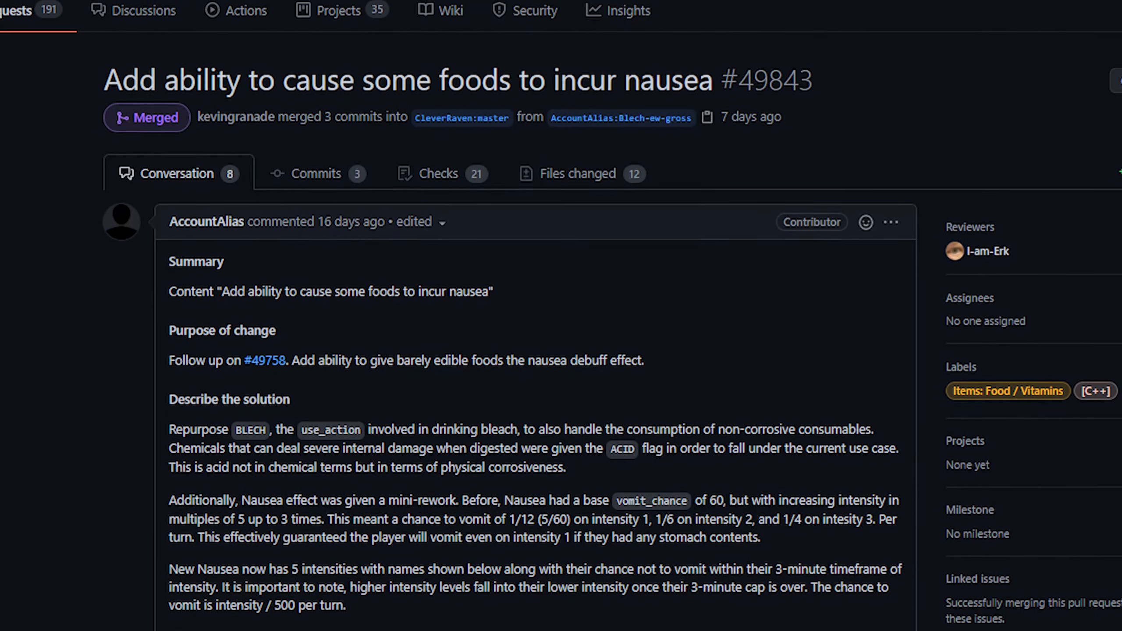
scroll(down, 3)
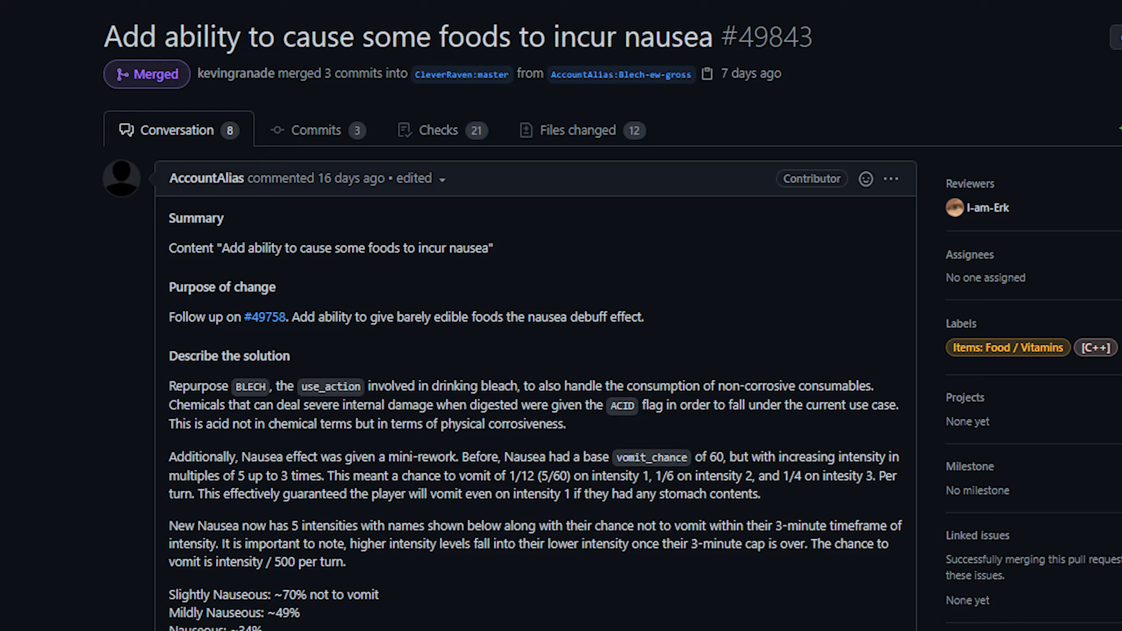
scroll(down, 3)
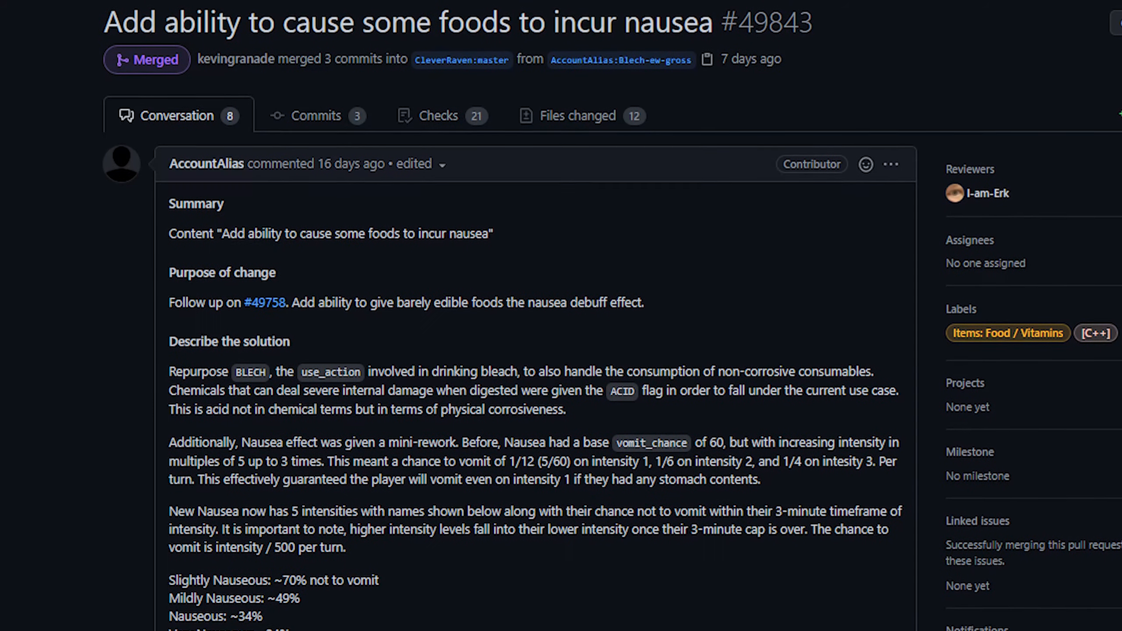
scroll(down, 3)
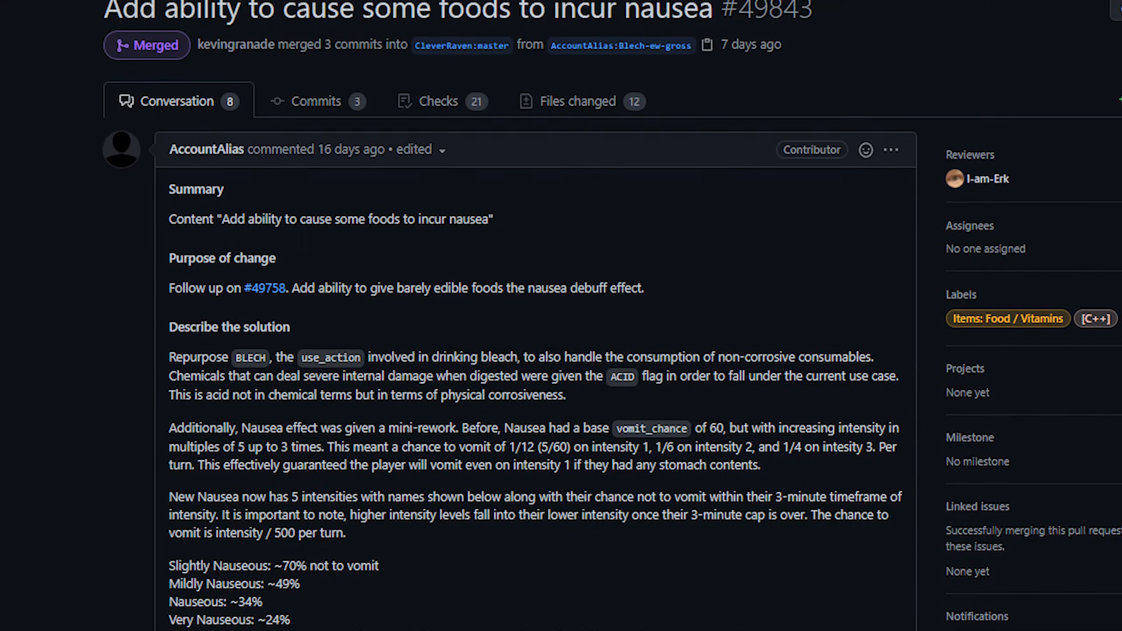
scroll(down, 3)
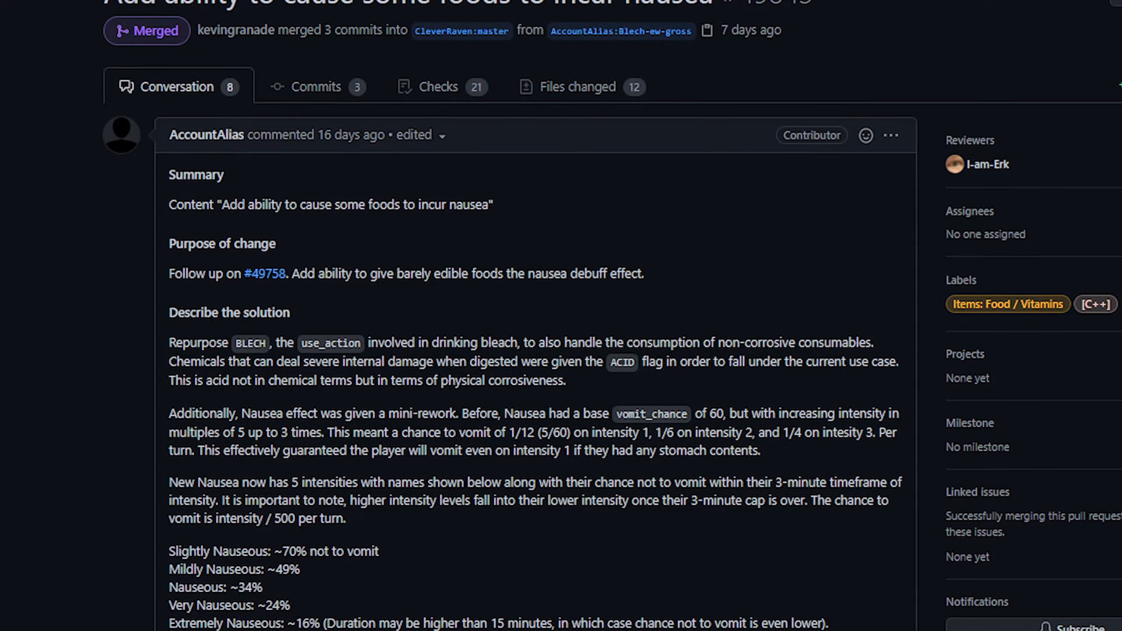
scroll(down, 3)
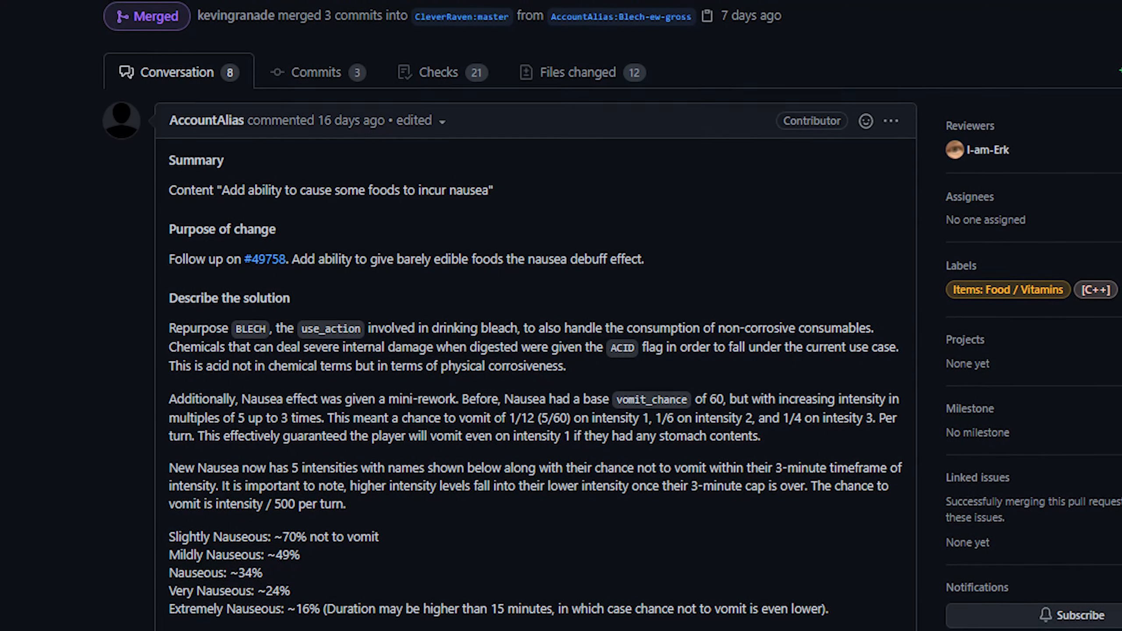
scroll(down, 3)
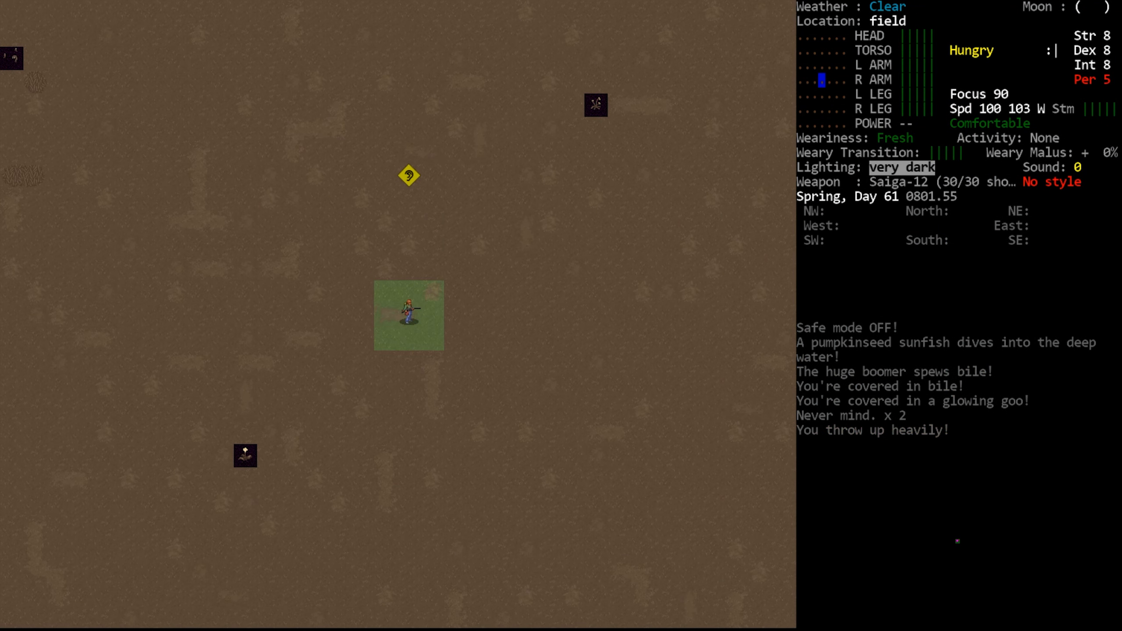
Consume the cooking oil with E until the 'looks unhealthy, really drink?' prompt appears
key(E)
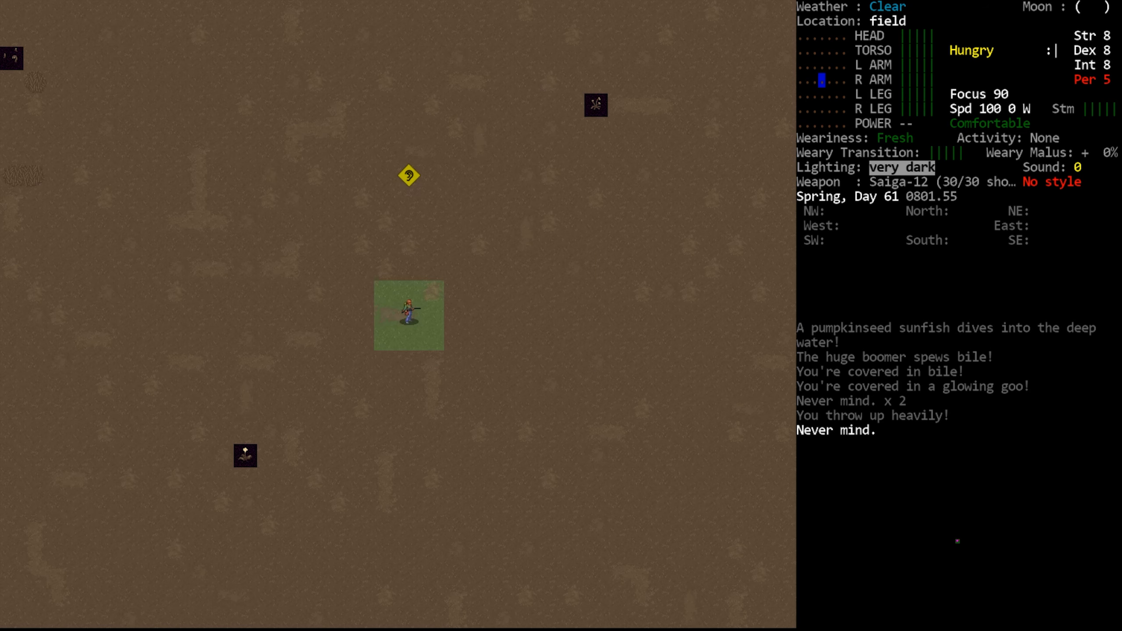
key(E)
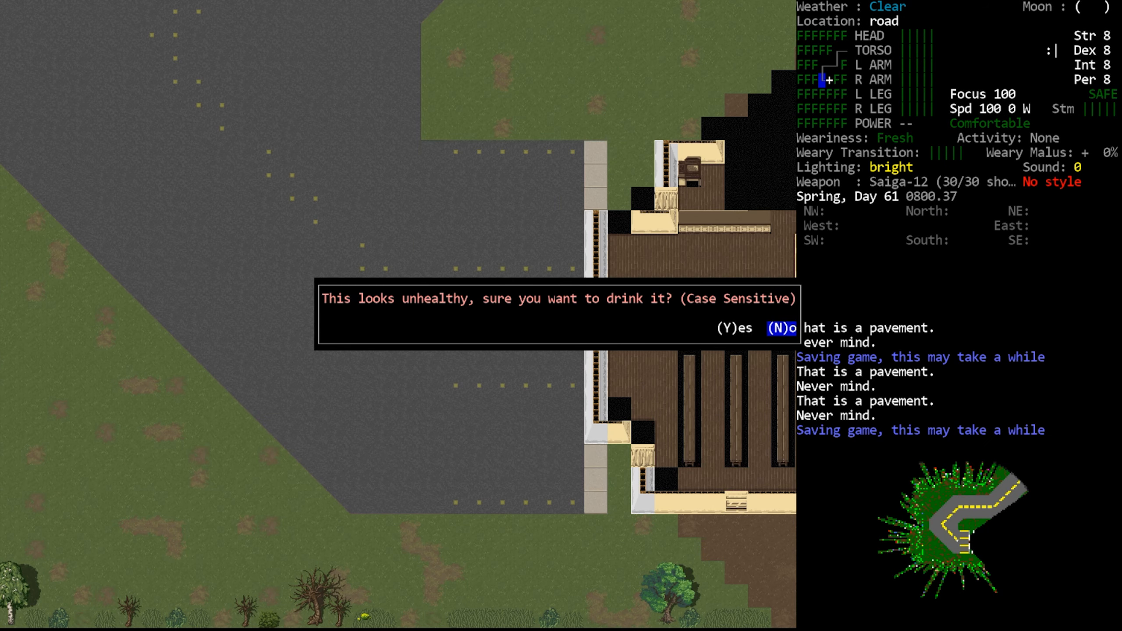
Drink the animal cooking oil, confirm the Nauseous status, then switch to its GitHub item data
key(n)
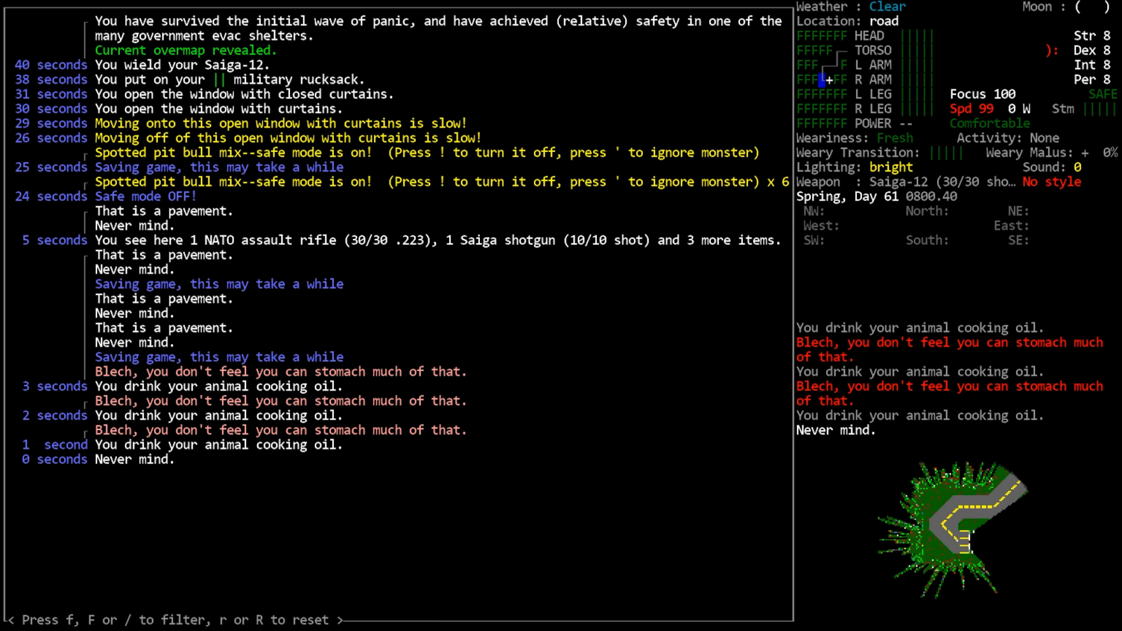
key(@)
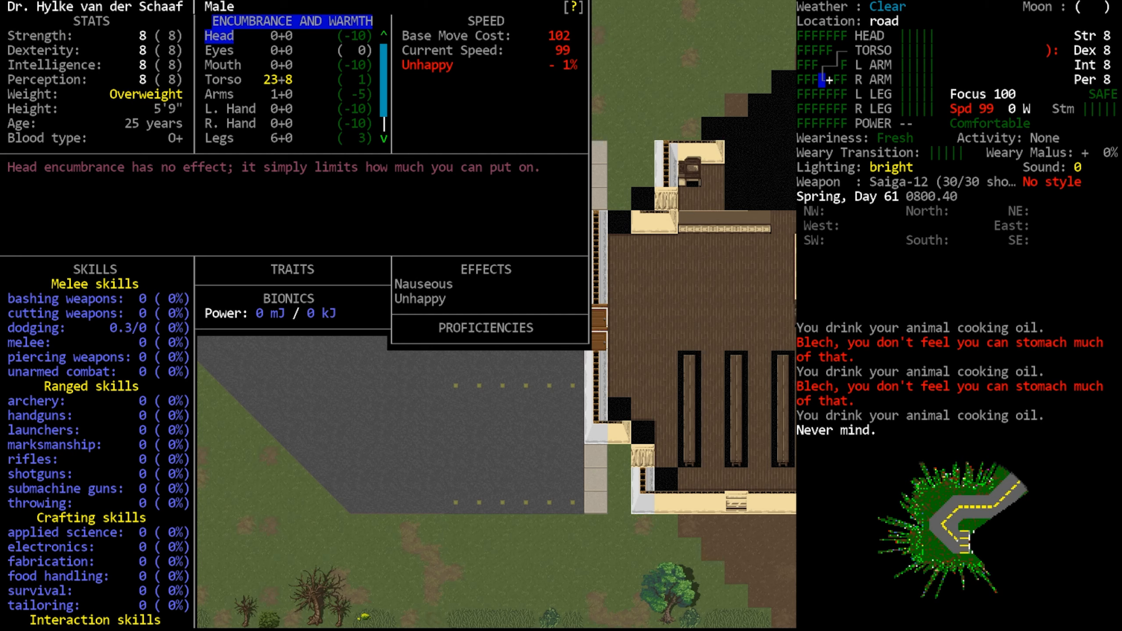
click(485, 269)
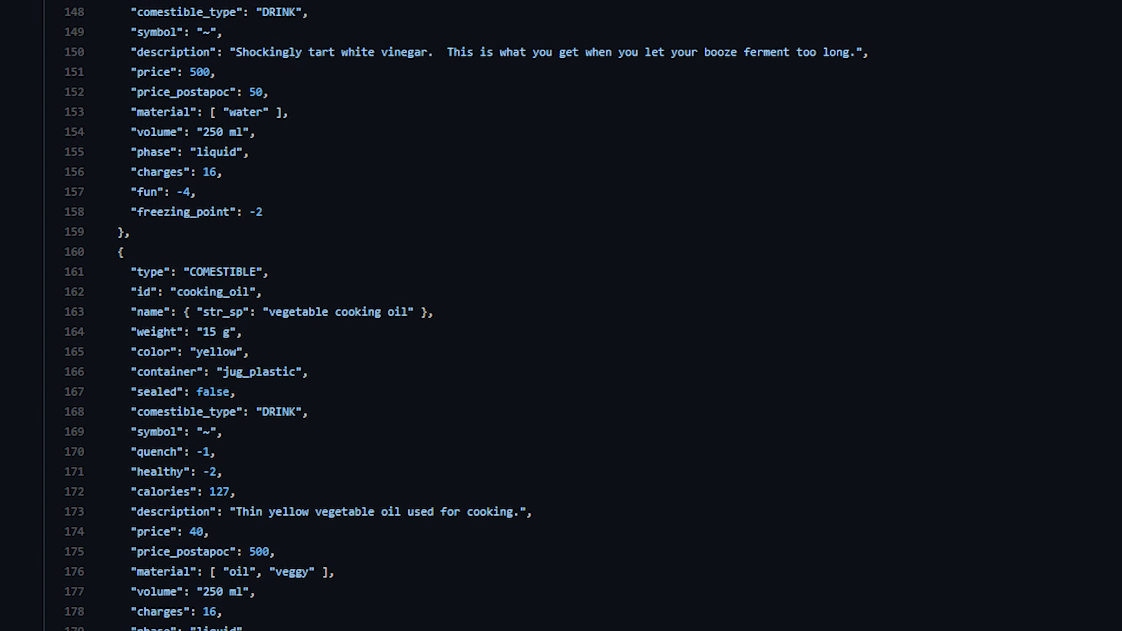
Scroll the JSON past the cooking_oil entry with its BLECH use action
scroll(down, 3)
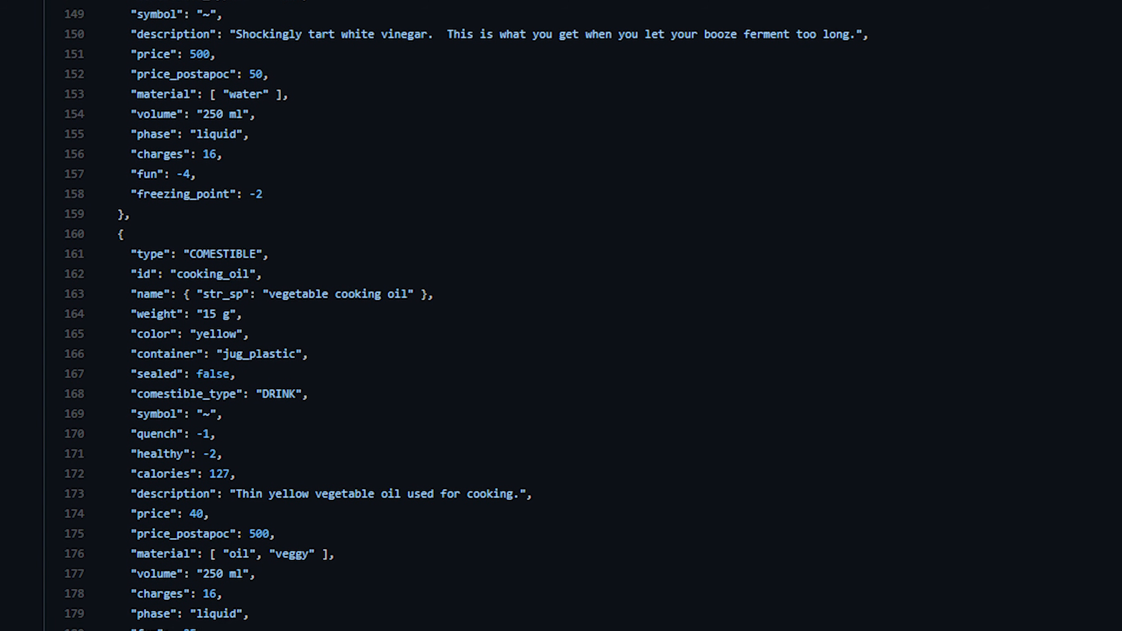
scroll(down, 3)
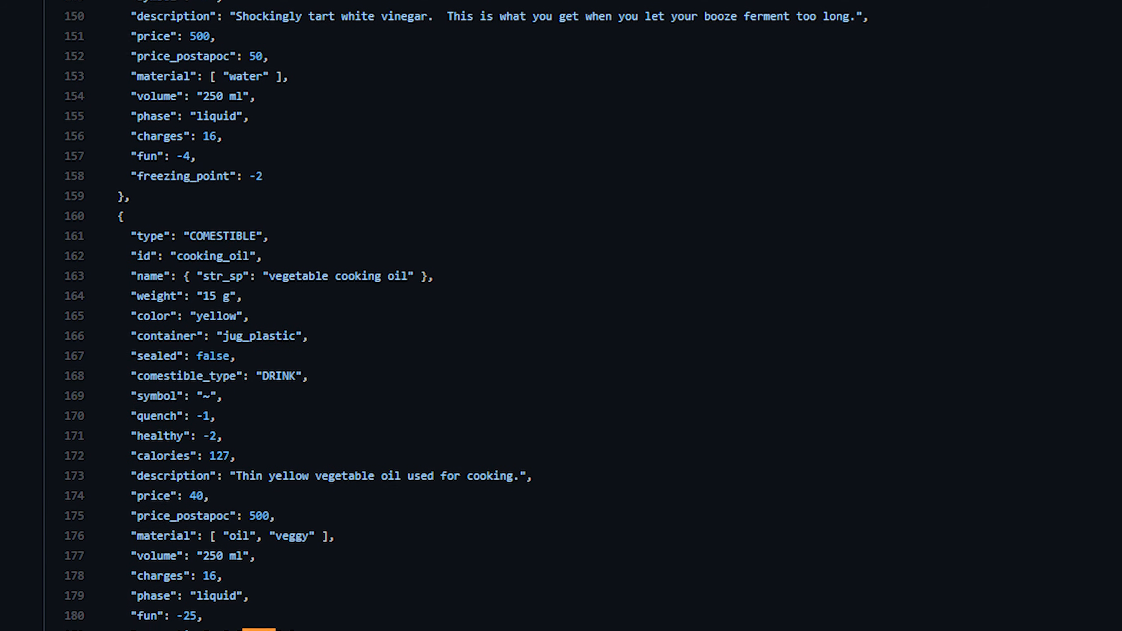
scroll(down, 3)
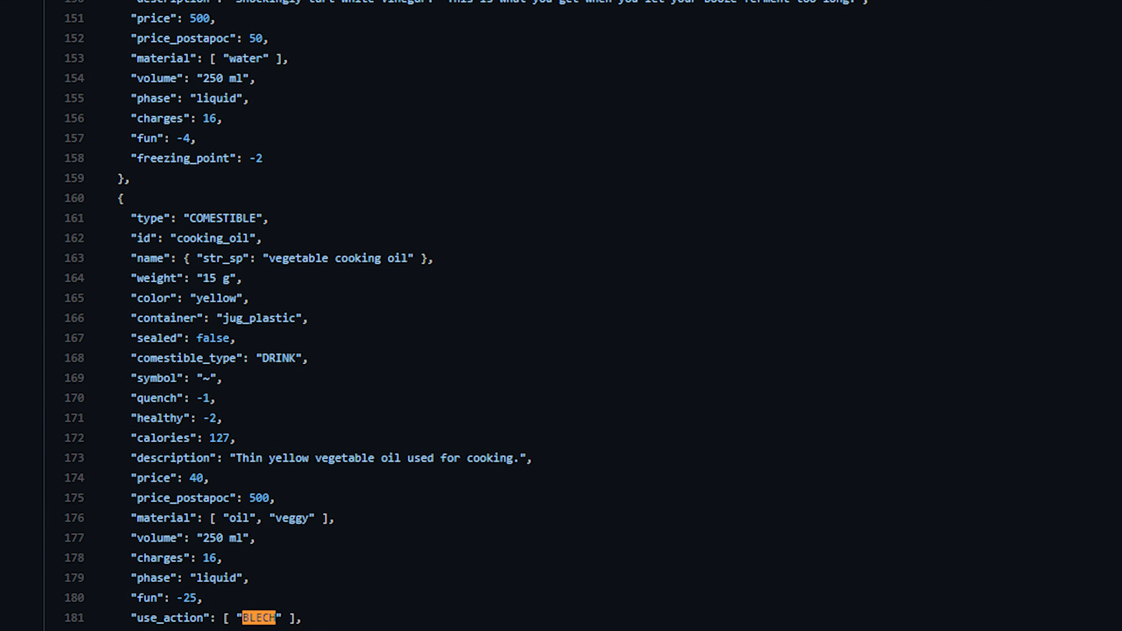
scroll(down, 3)
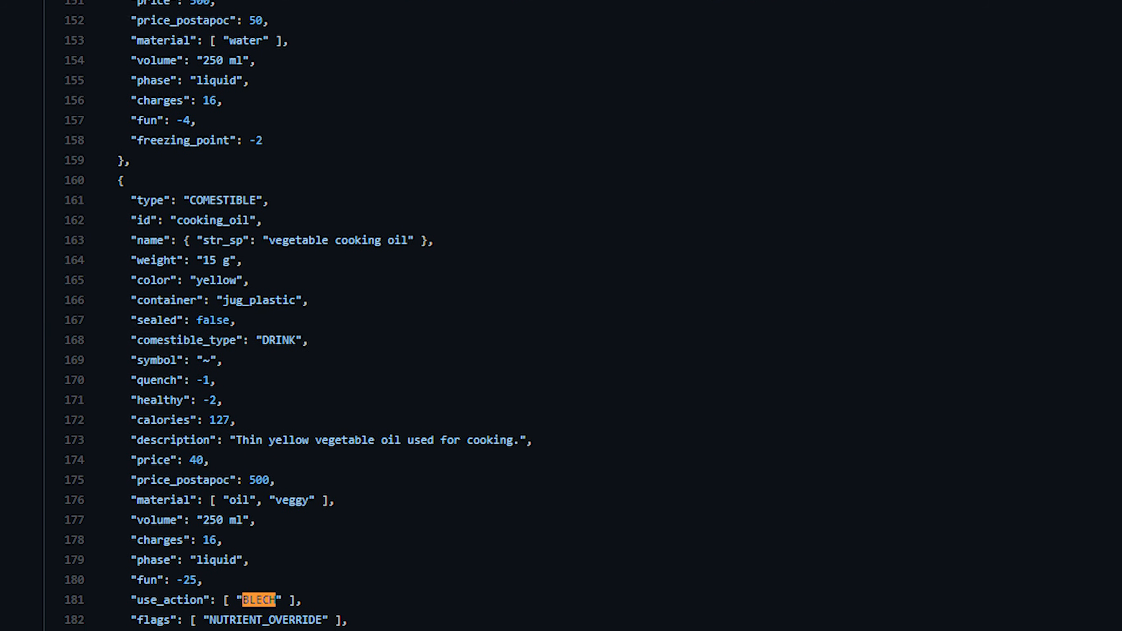
scroll(down, 3)
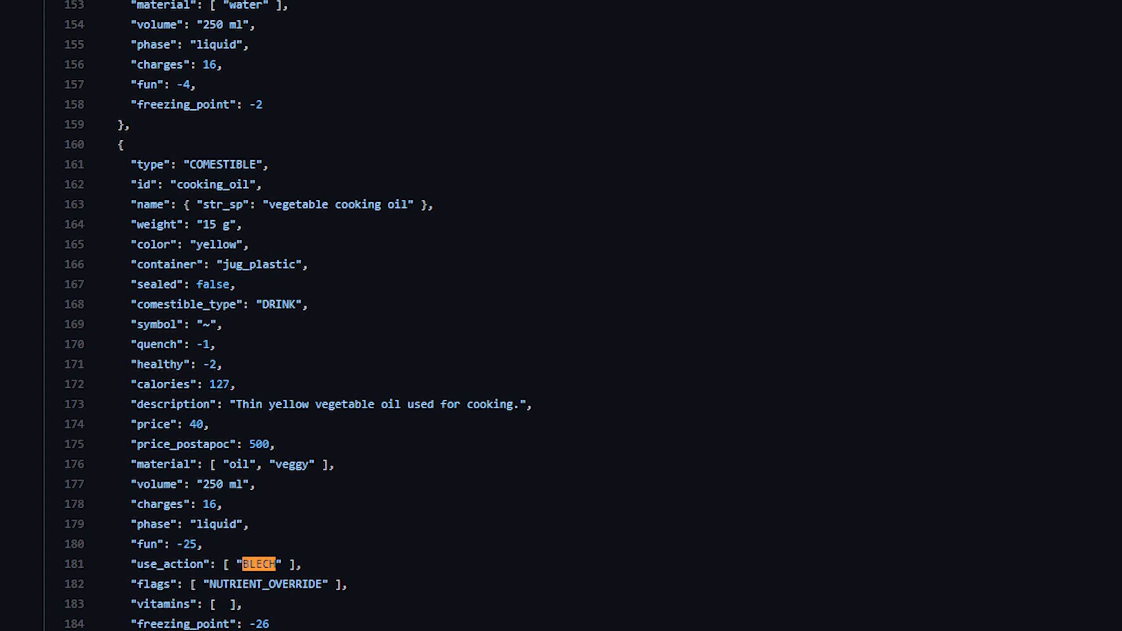
scroll(down, 3)
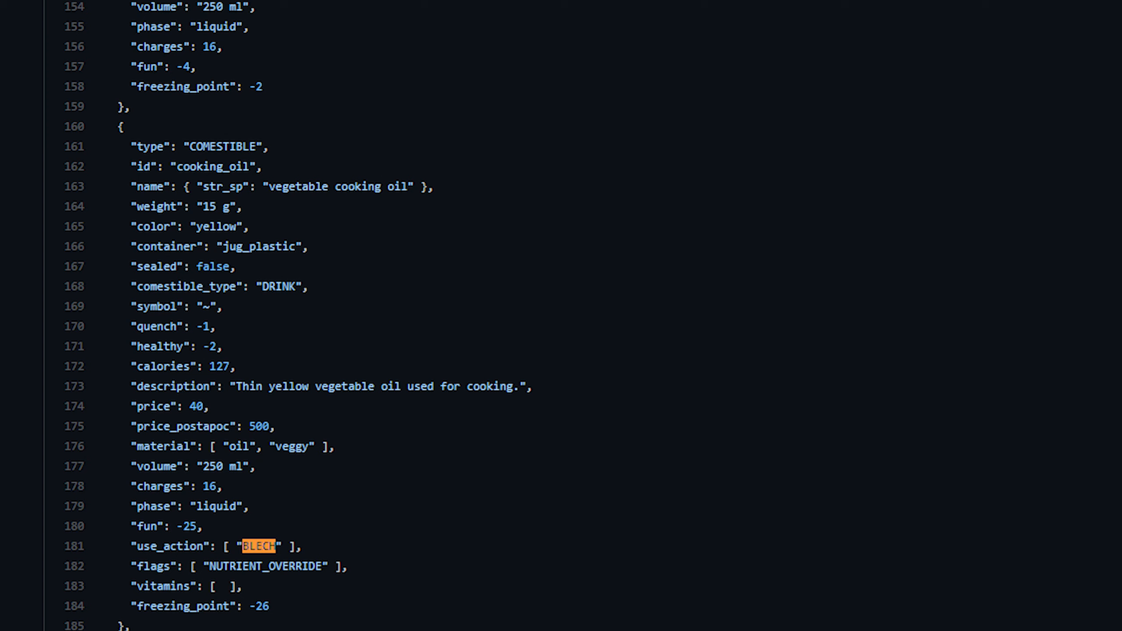
scroll(down, 3)
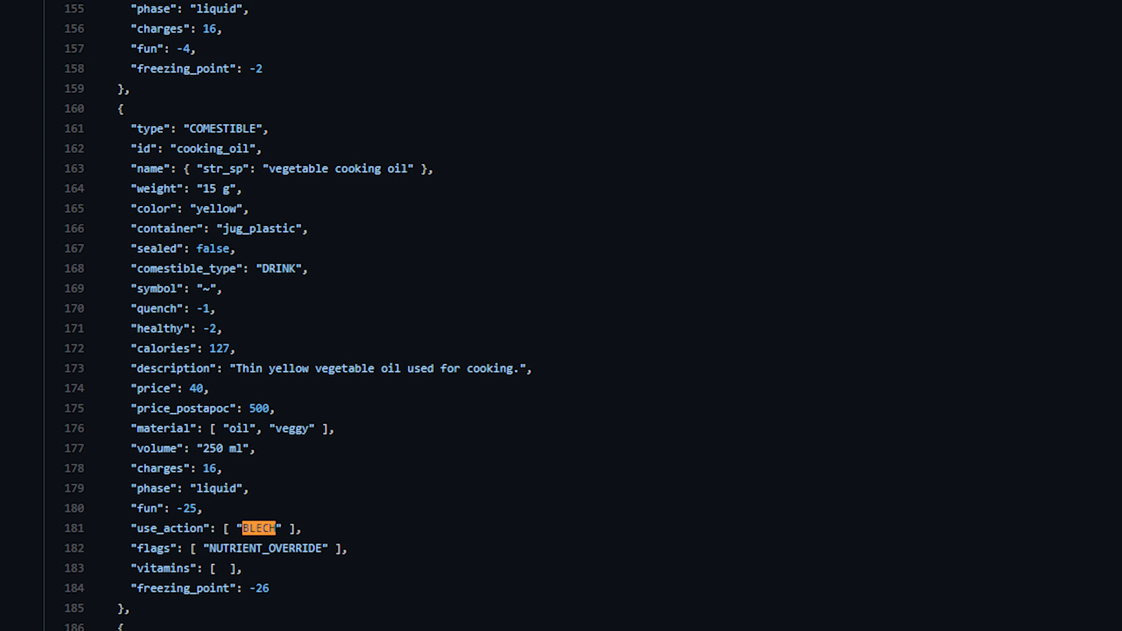
scroll(down, 3)
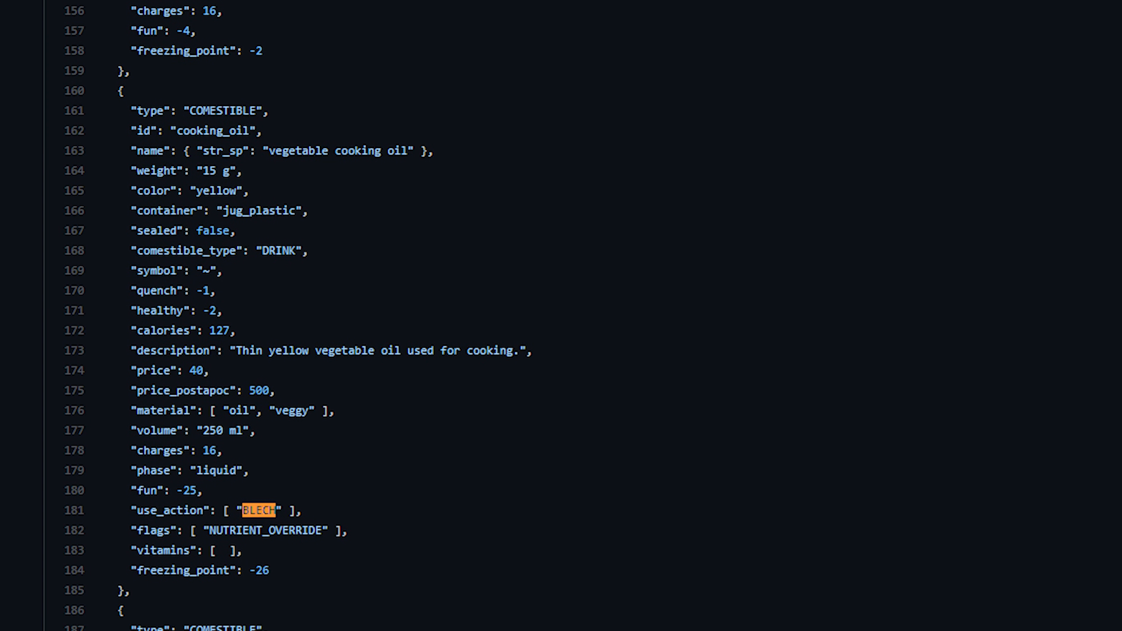
scroll(down, 3)
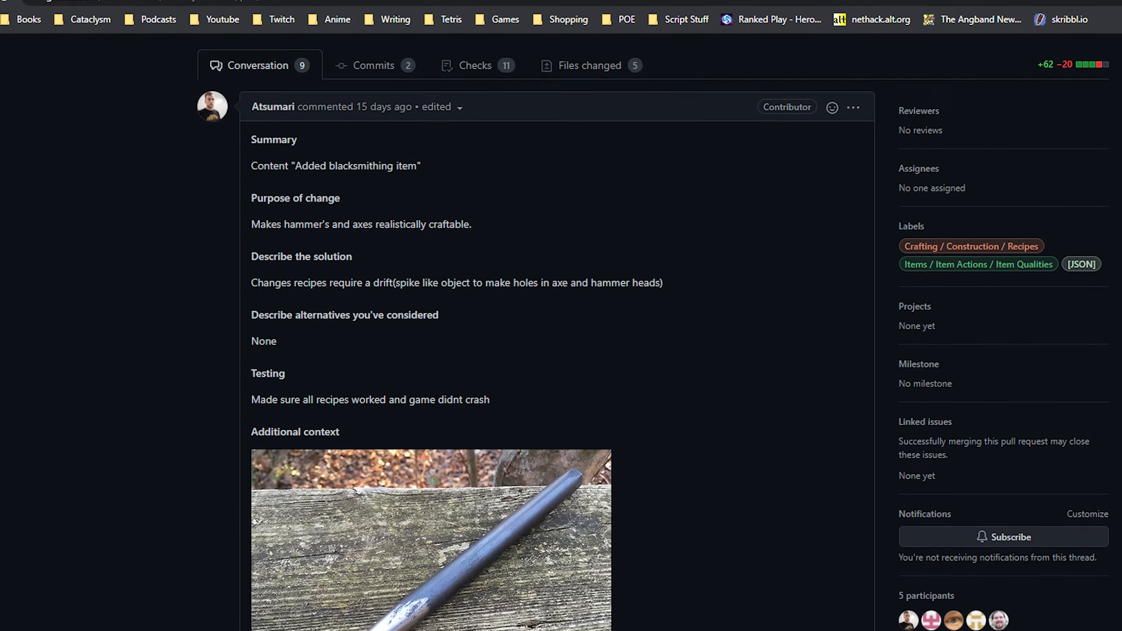
scroll(down, 3)
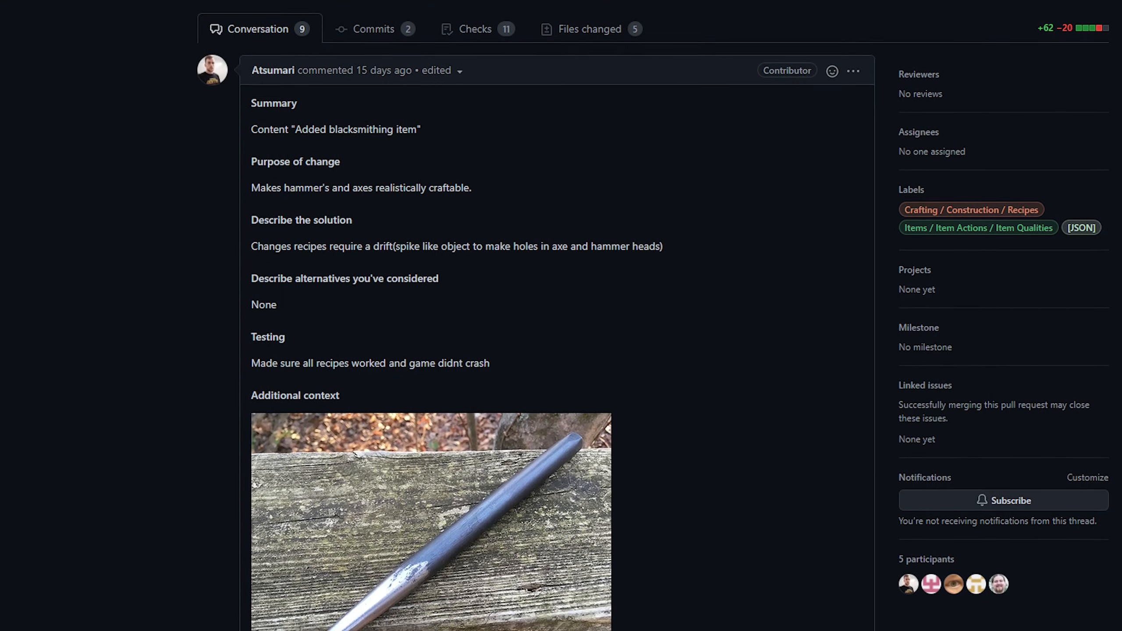
scroll(down, 3)
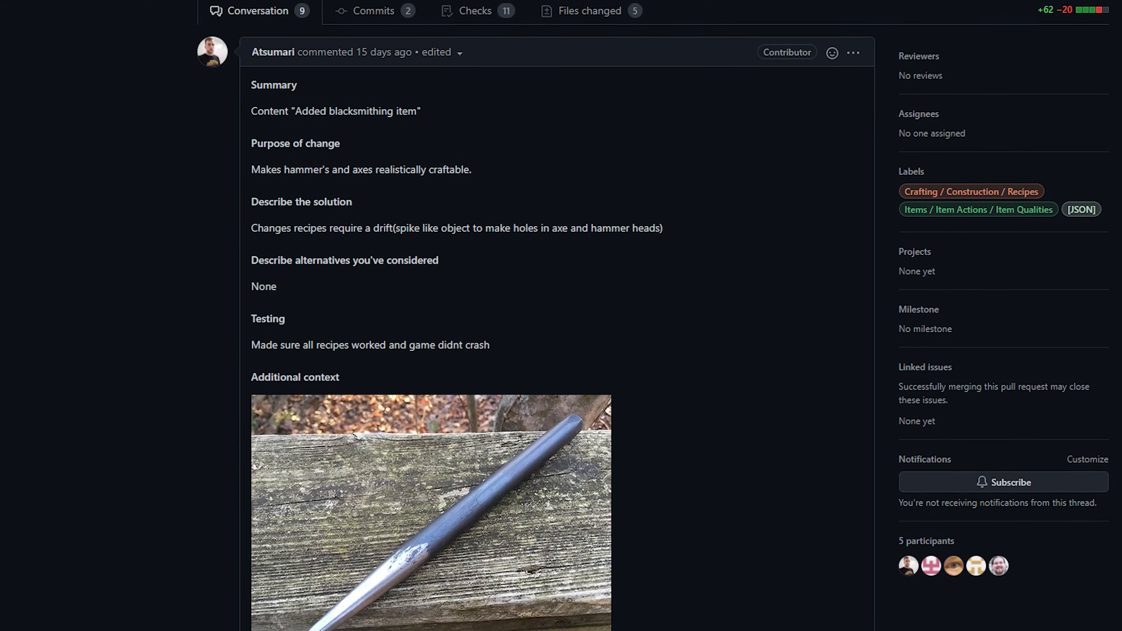
scroll(down, 3)
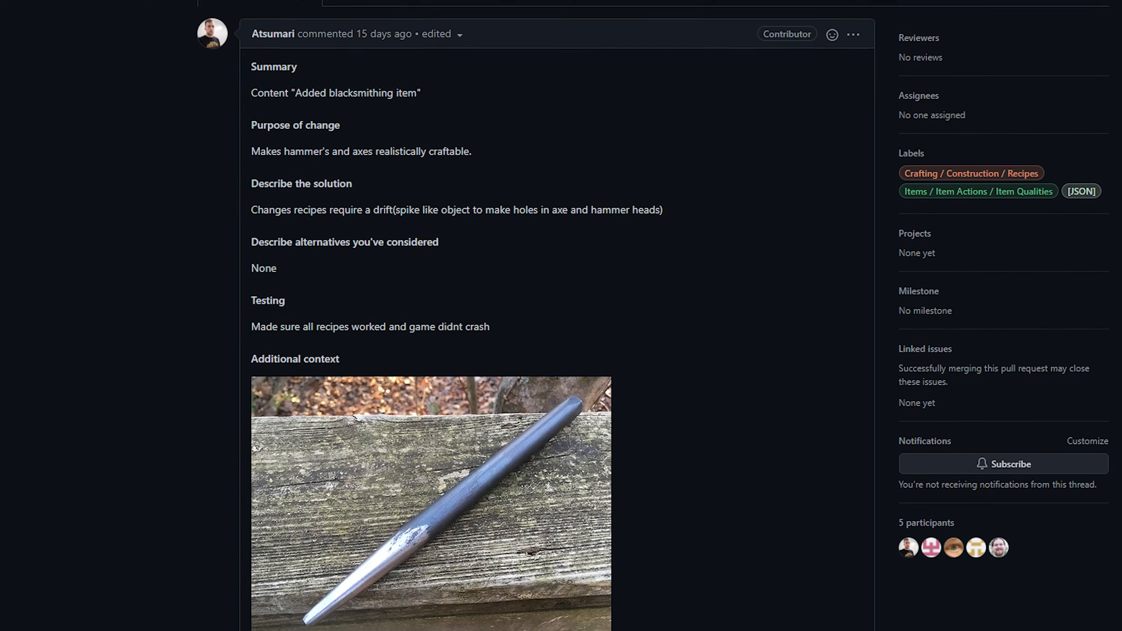
scroll(down, 3)
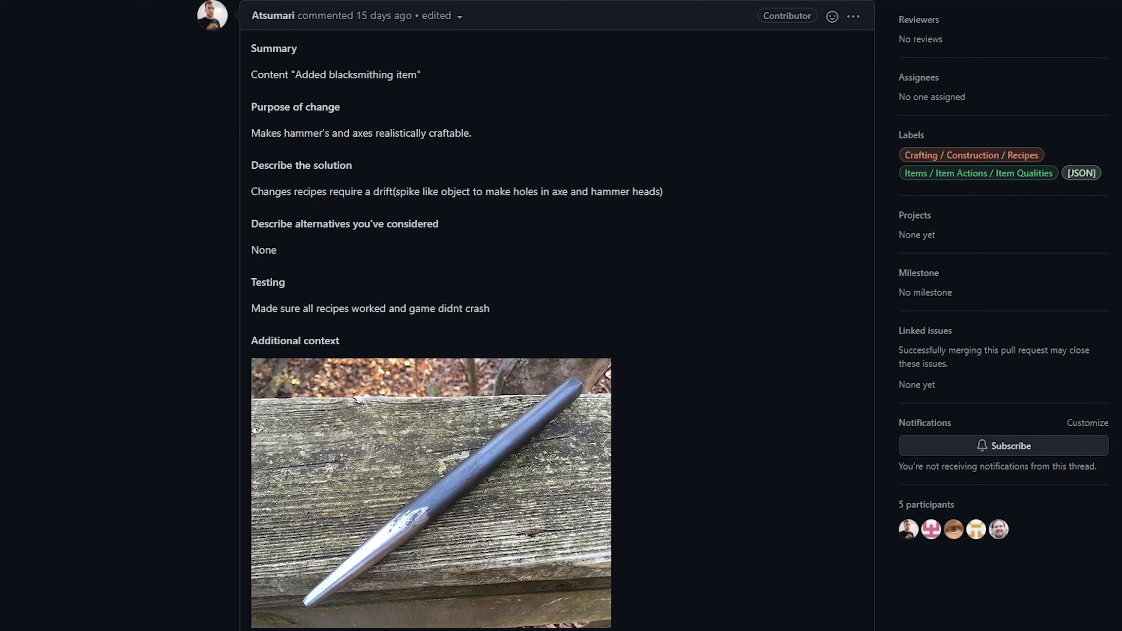
scroll(down, 3)
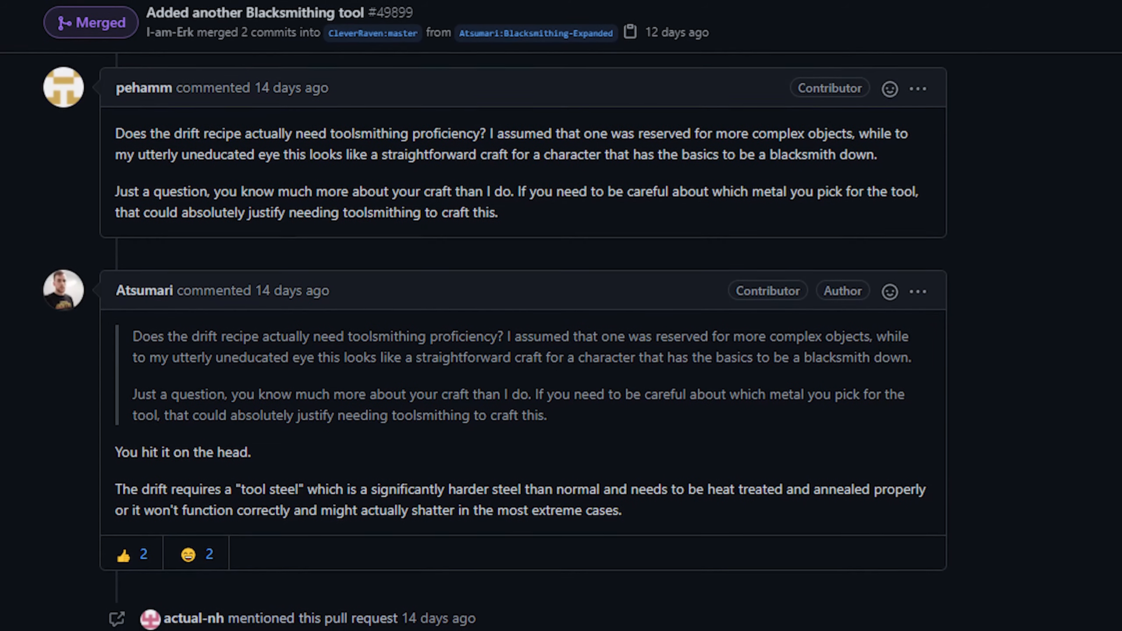
Scroll down through the toolsmithing pull request's comments to the steel-type suggestion
scroll(down, 3)
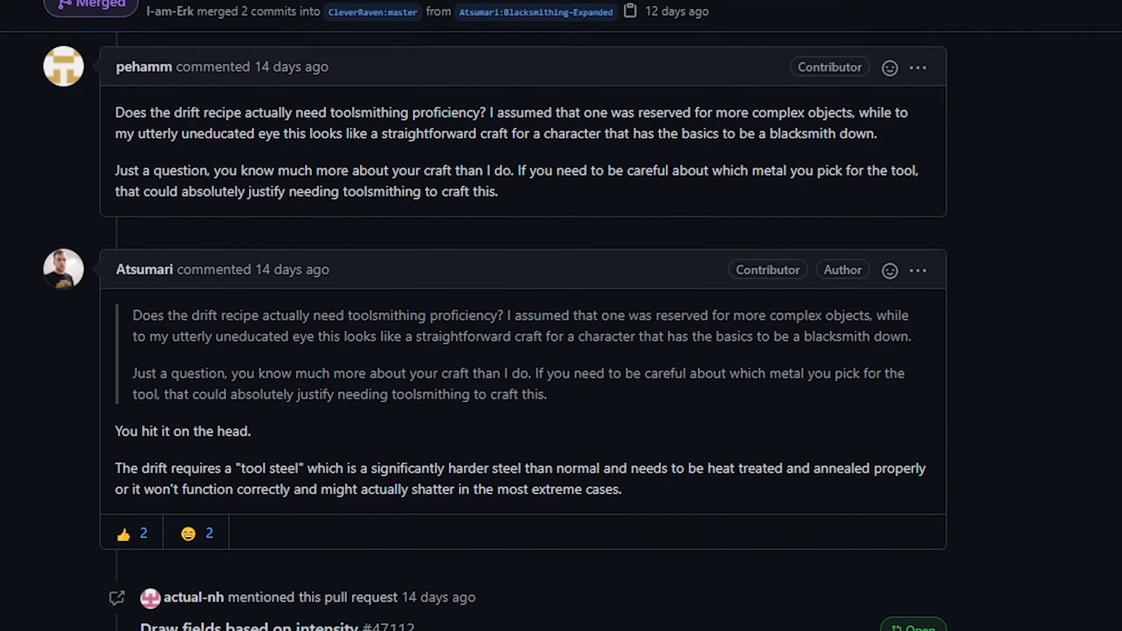
scroll(down, 3)
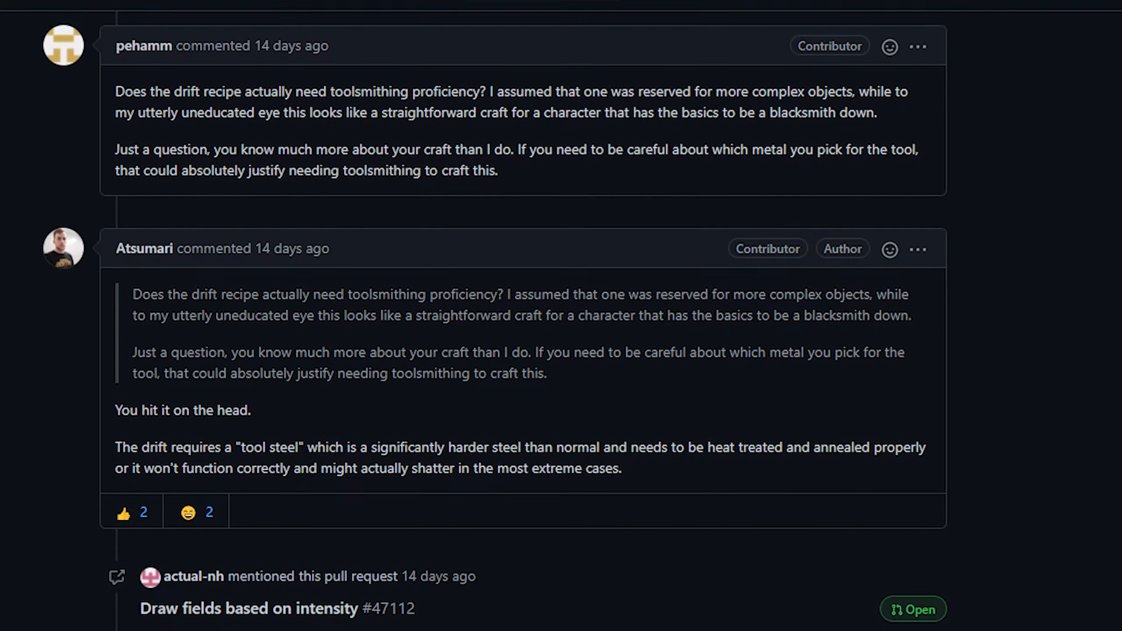
scroll(down, 3)
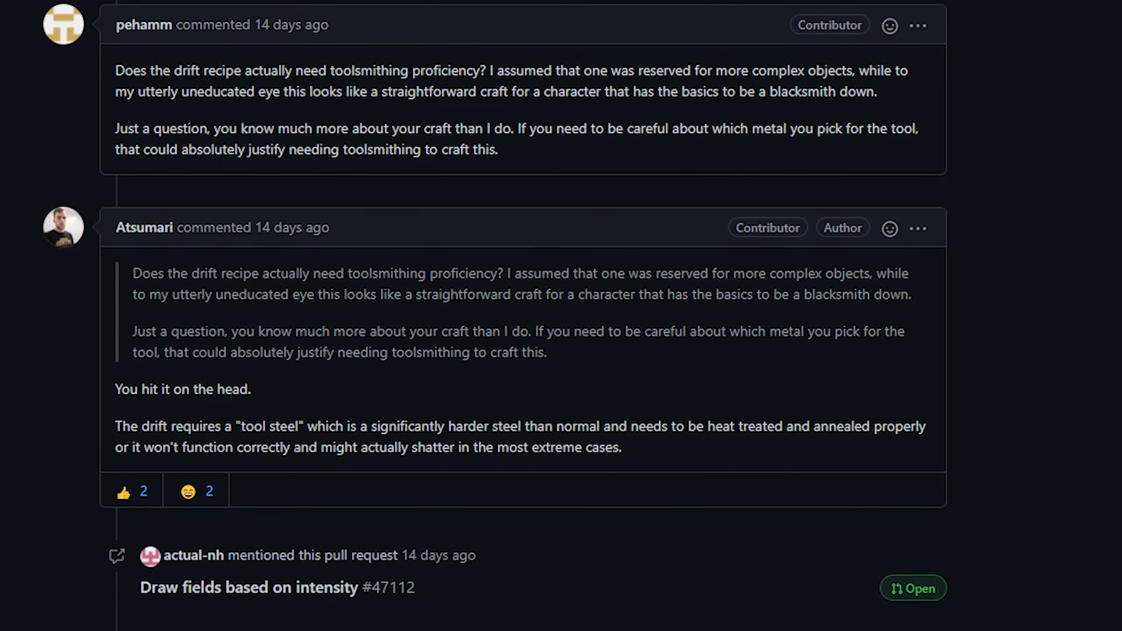
scroll(down, 3)
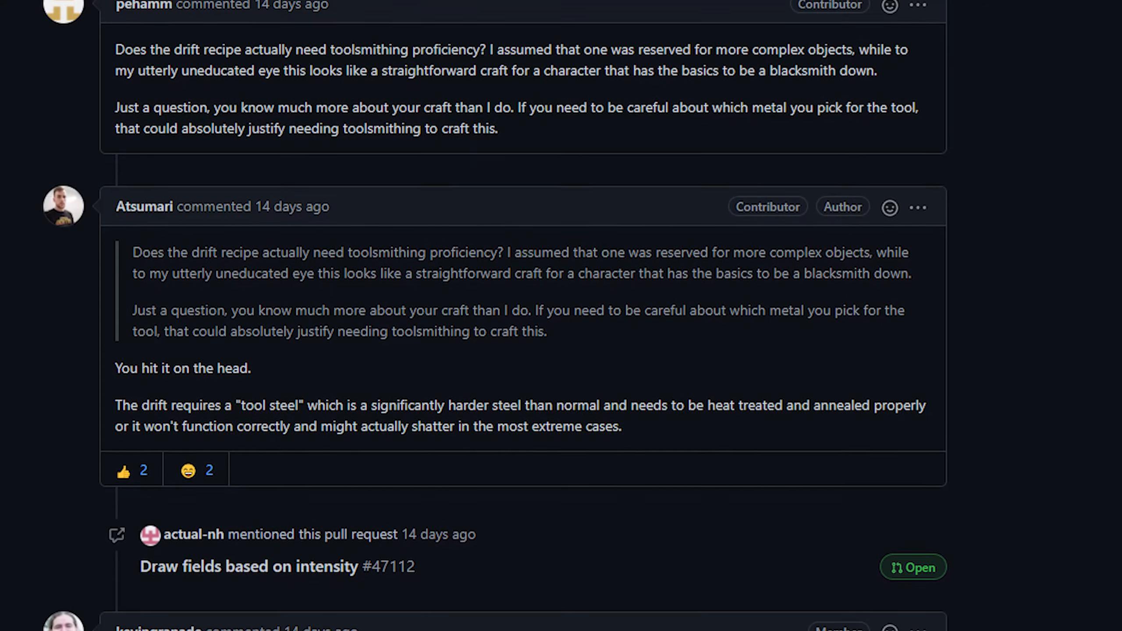
scroll(down, 3)
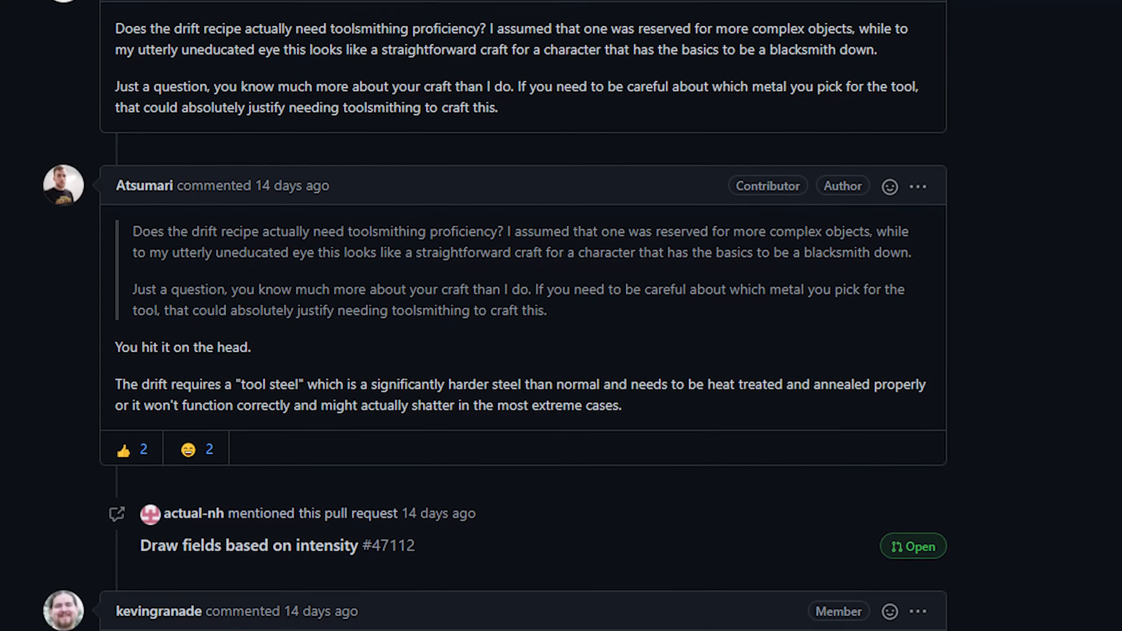
scroll(down, 3)
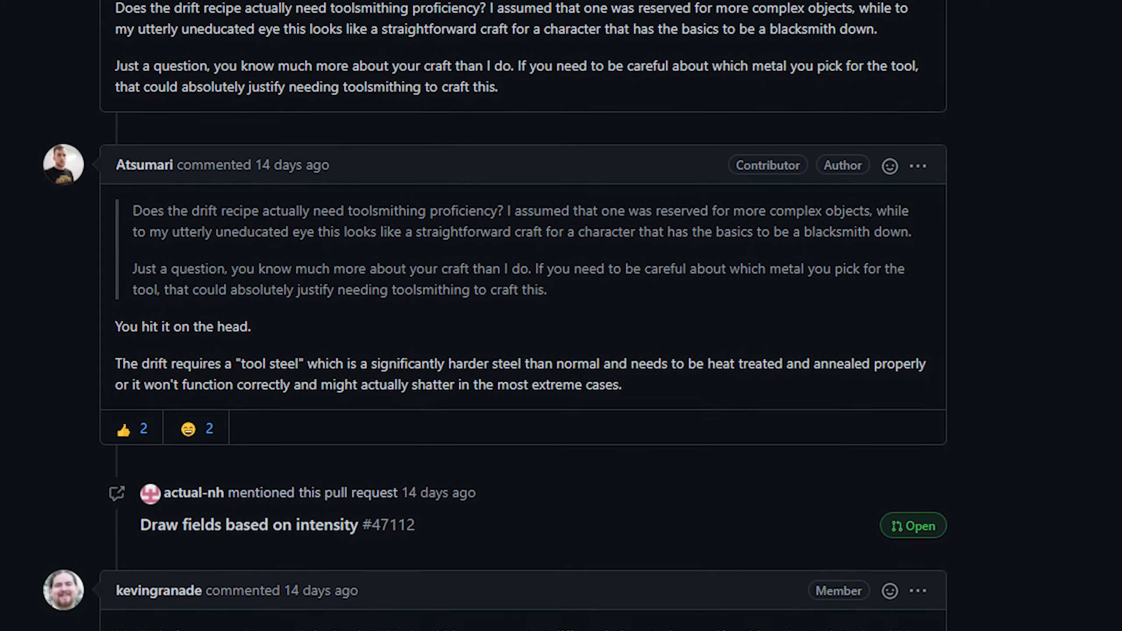
scroll(down, 3)
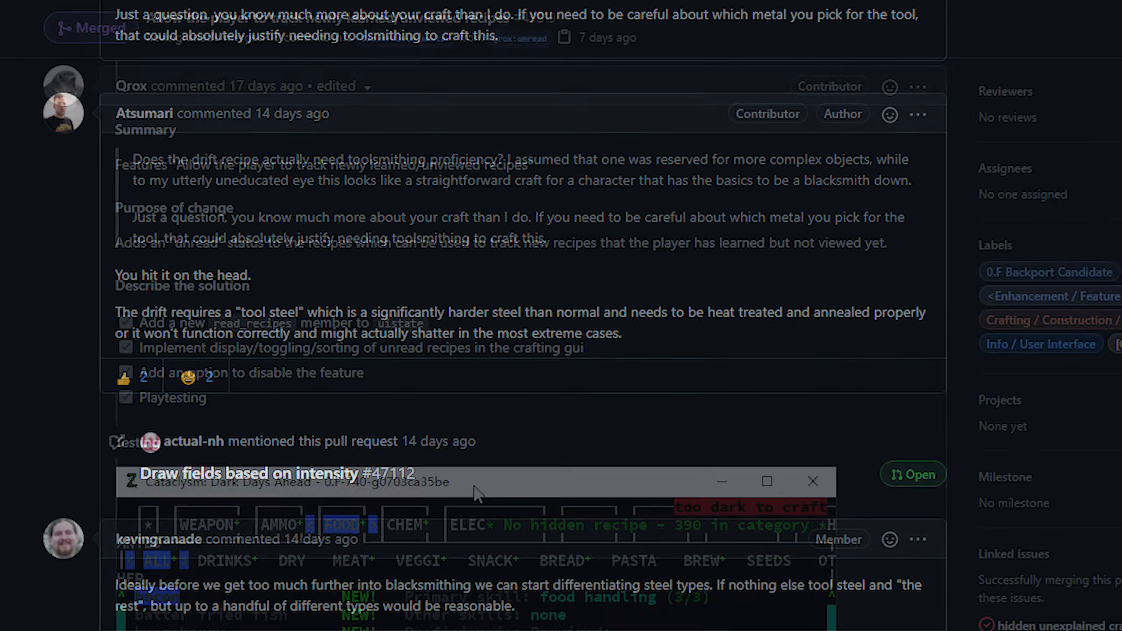
Scroll through the unread-recipes pull request's Testing screenshot
scroll(up, 3)
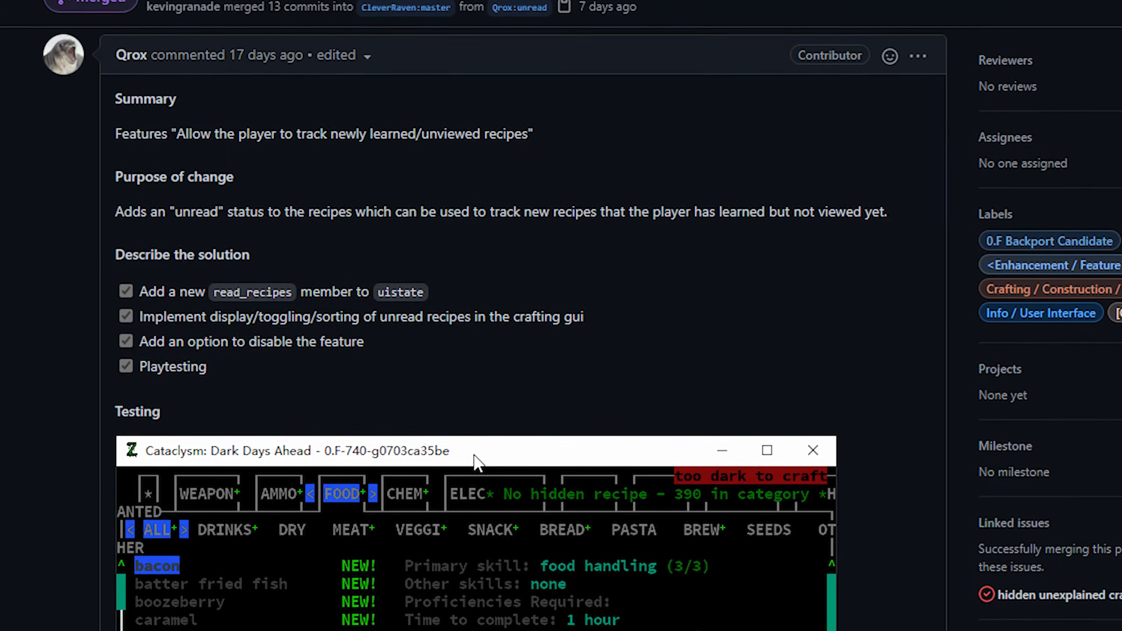
scroll(down, 3)
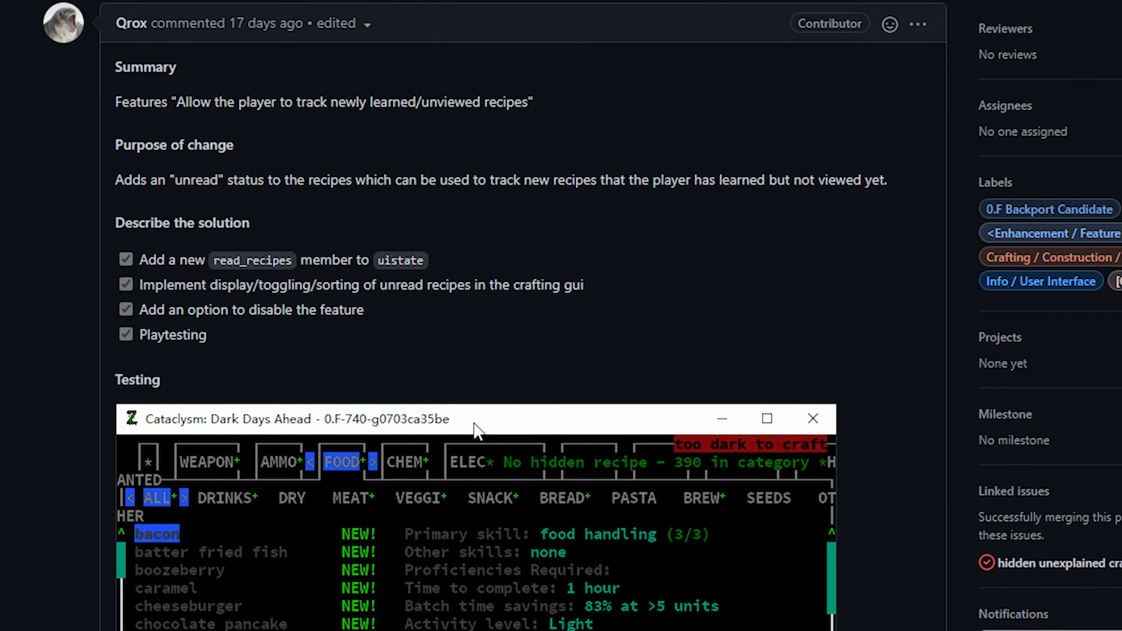
scroll(down, 3)
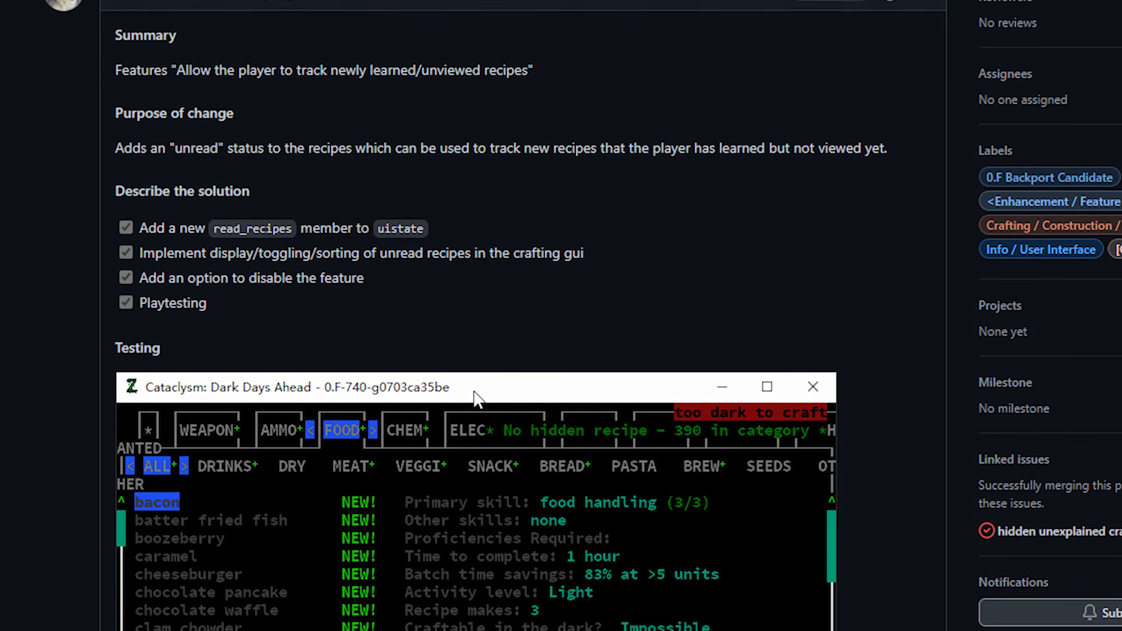
scroll(down, 3)
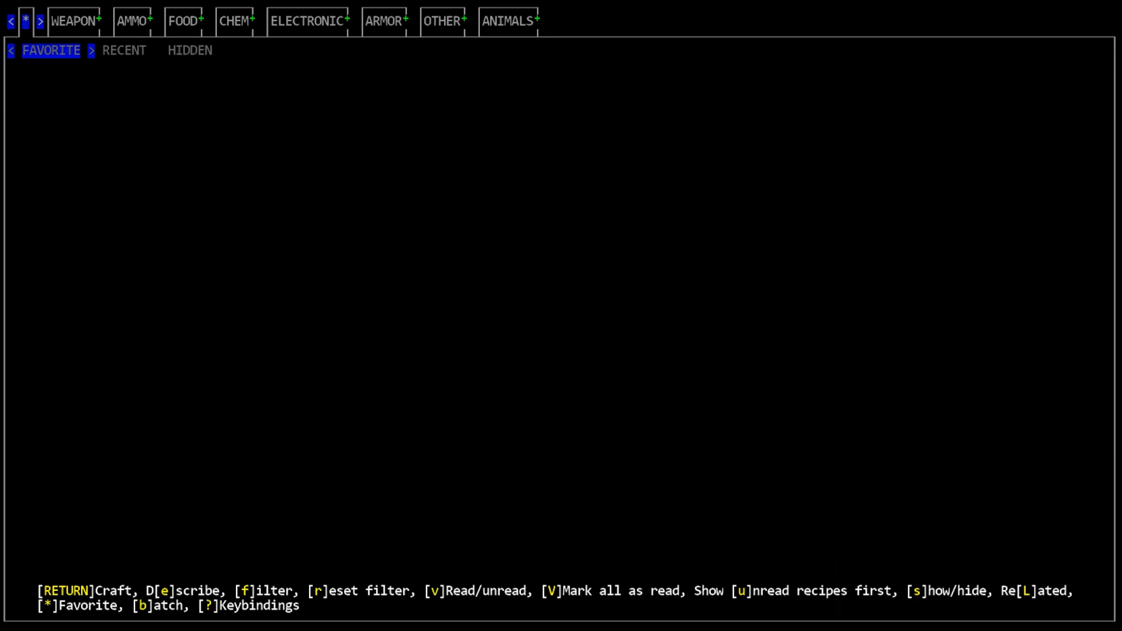
Browse the weapon recipes, inspecting the compound greatbow and stepping down the list
click(75, 20)
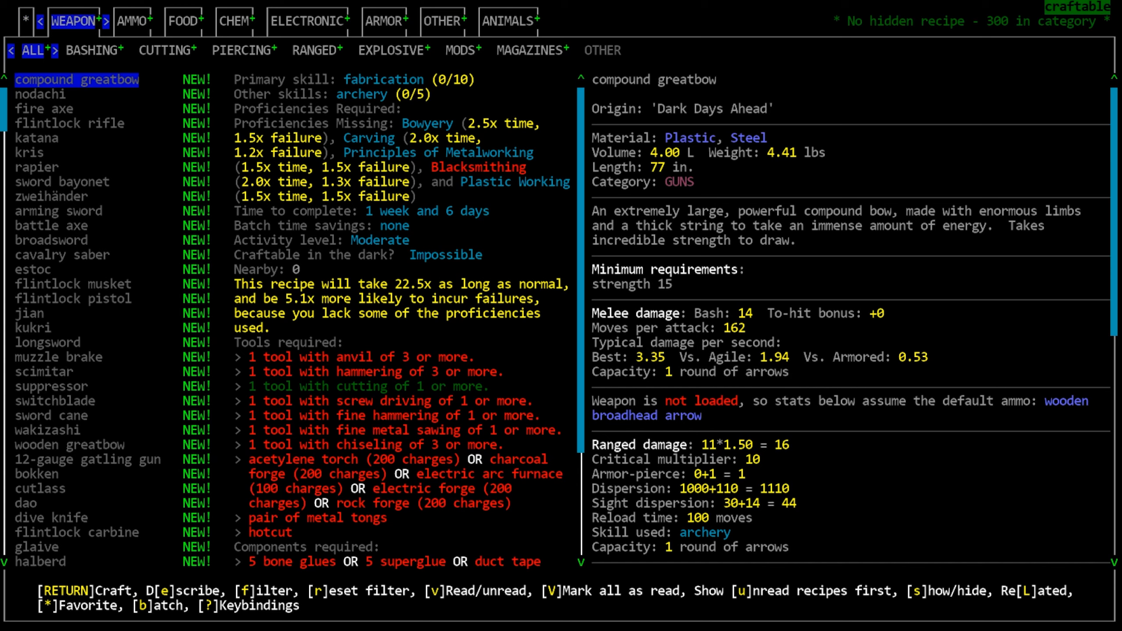
key(Down)
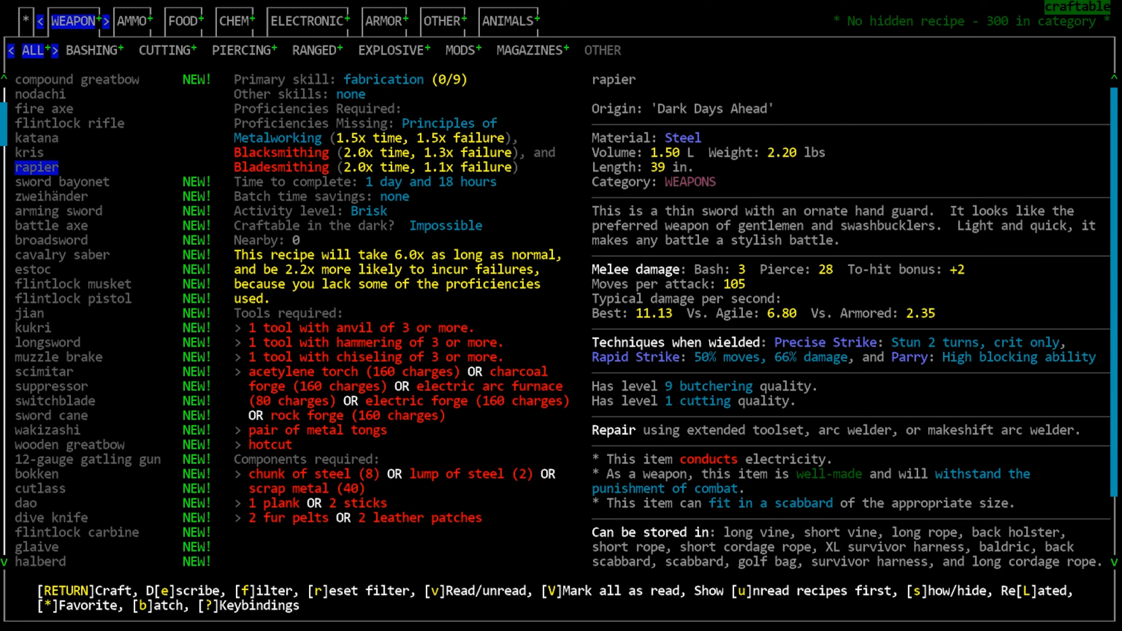
click(72, 297)
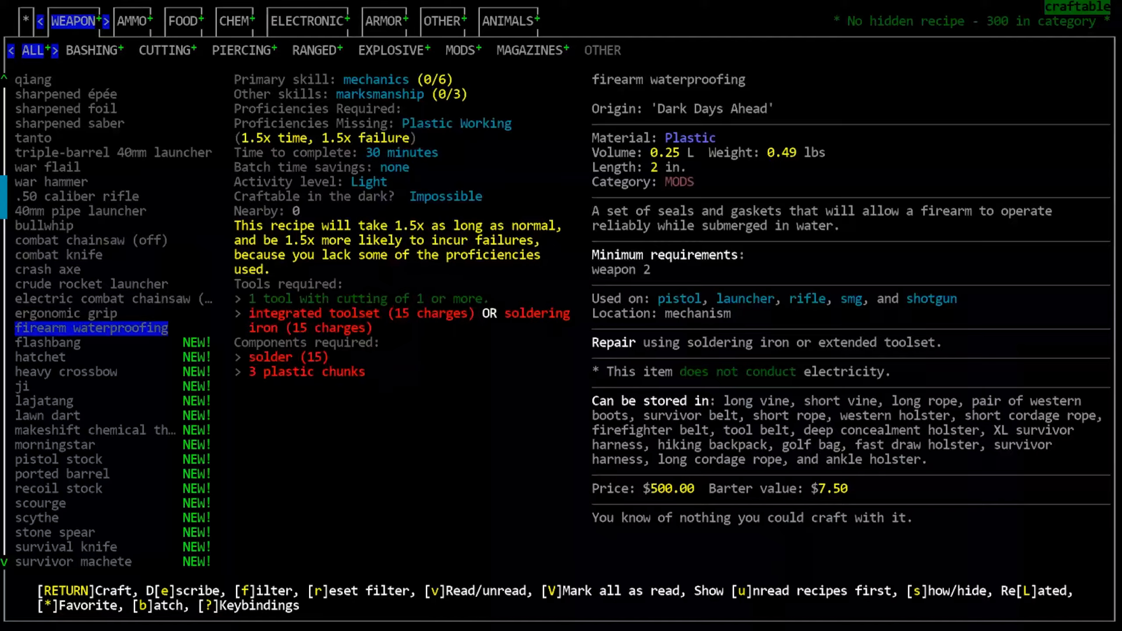
scroll(down, 3)
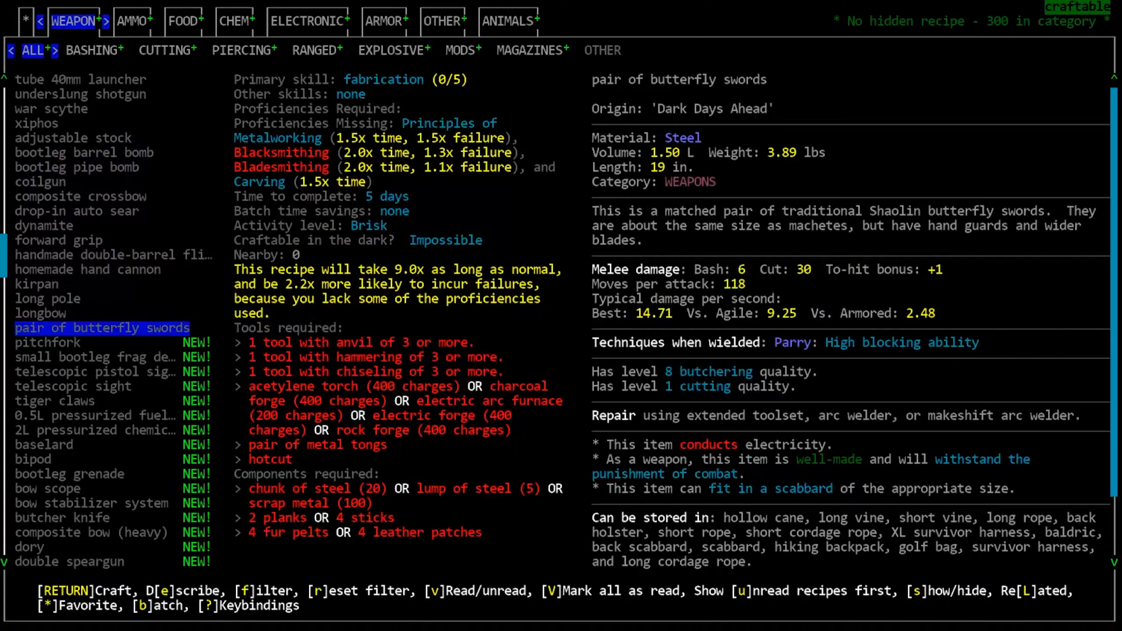
Review the ammo, food and chemistry recipe tabs and mark every recipe as read with V
click(133, 20)
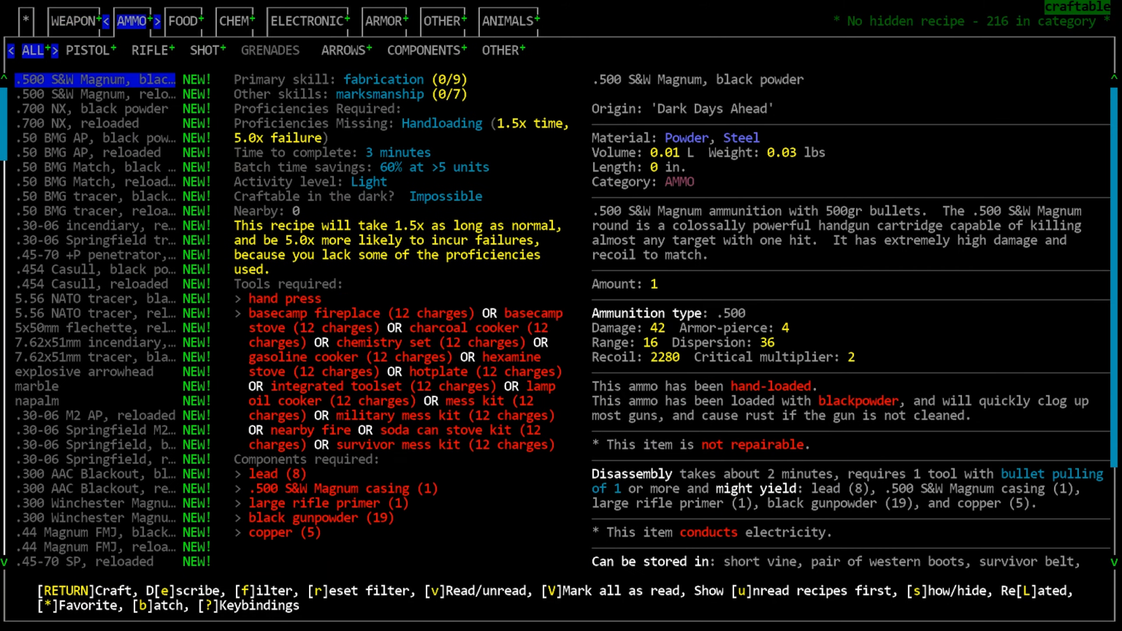
click(184, 22)
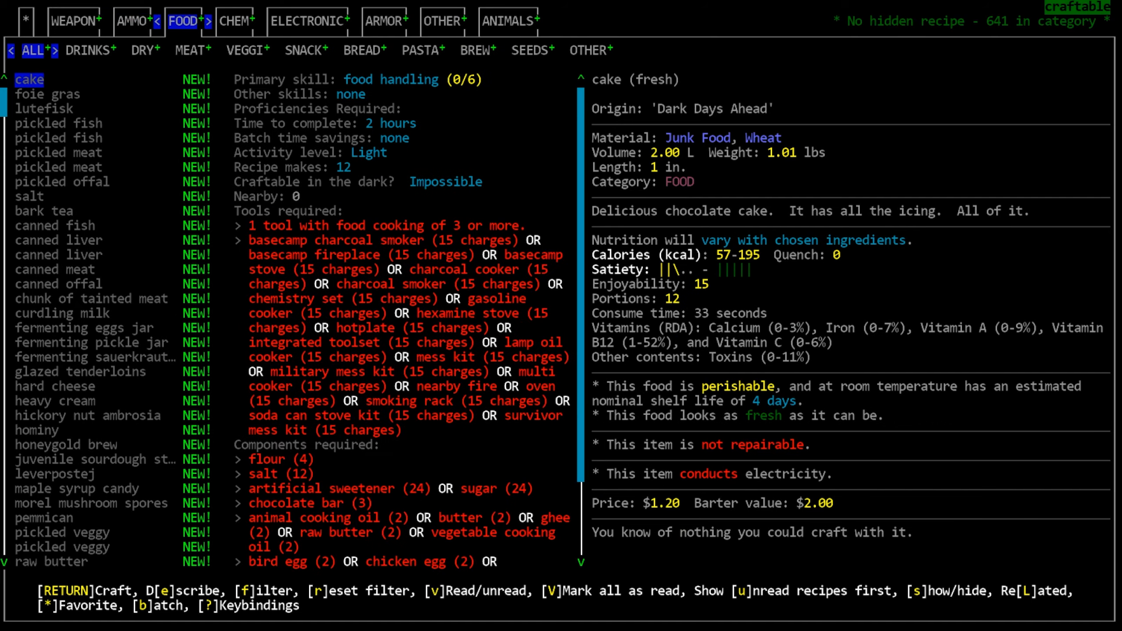
click(233, 21)
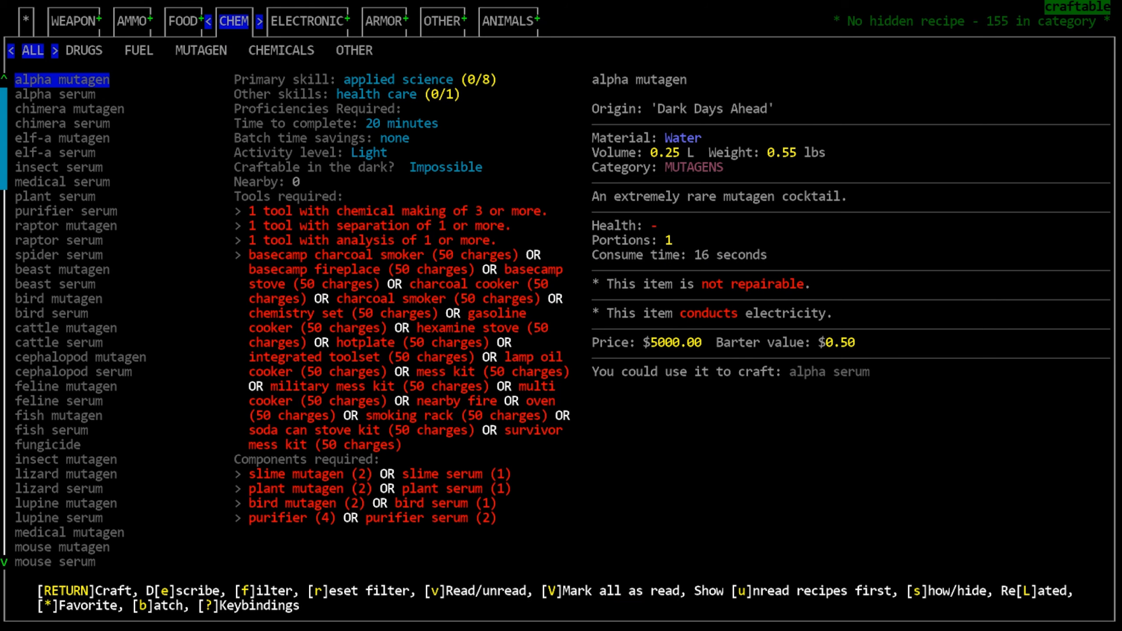
key(V)
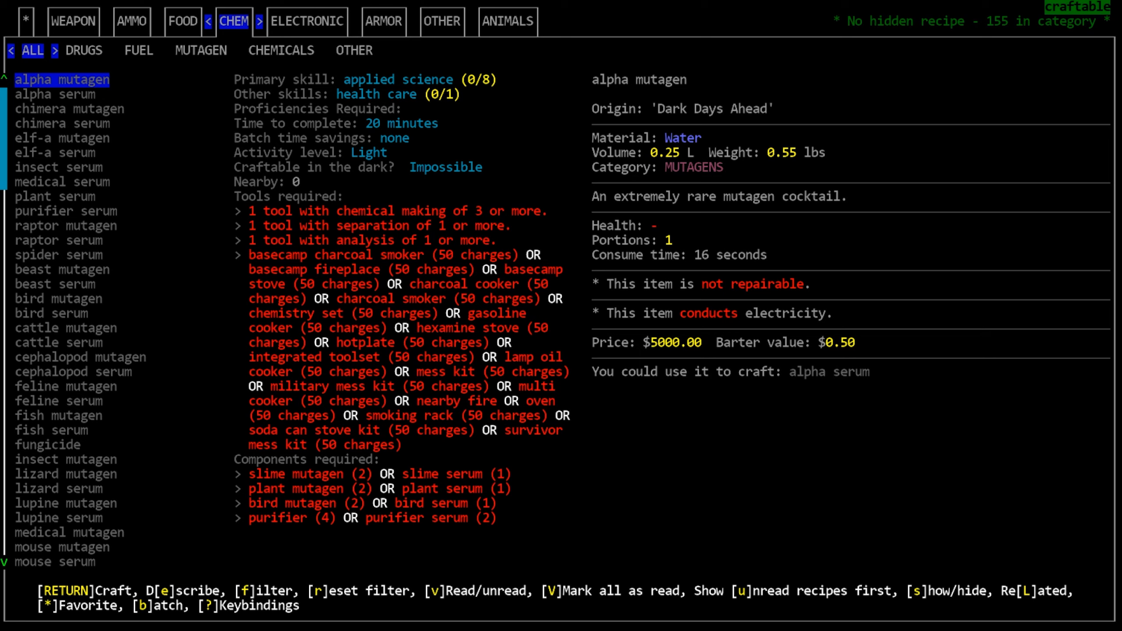
Check the armor, favorites, weapon and chemistry tabs to confirm recipes now show as read
click(384, 20)
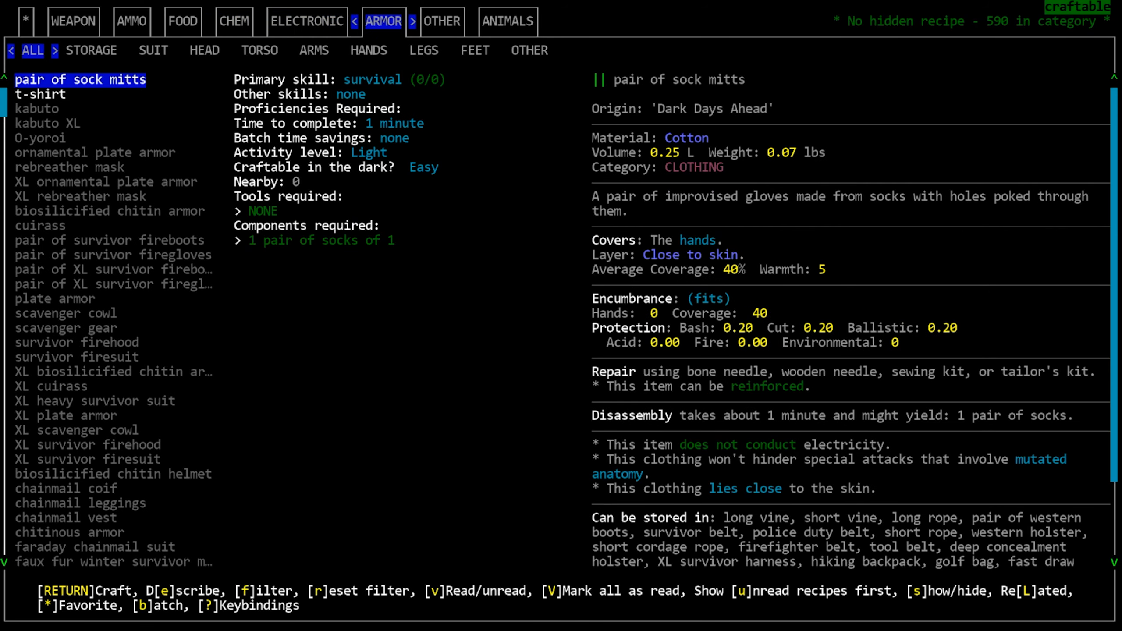
click(28, 21)
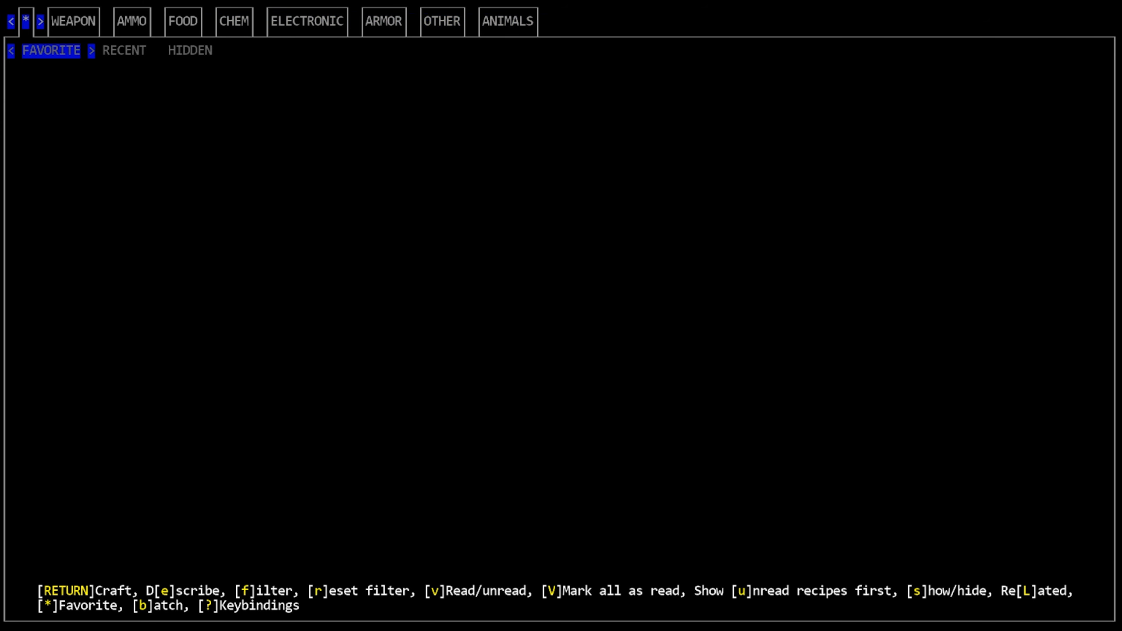
click(71, 21)
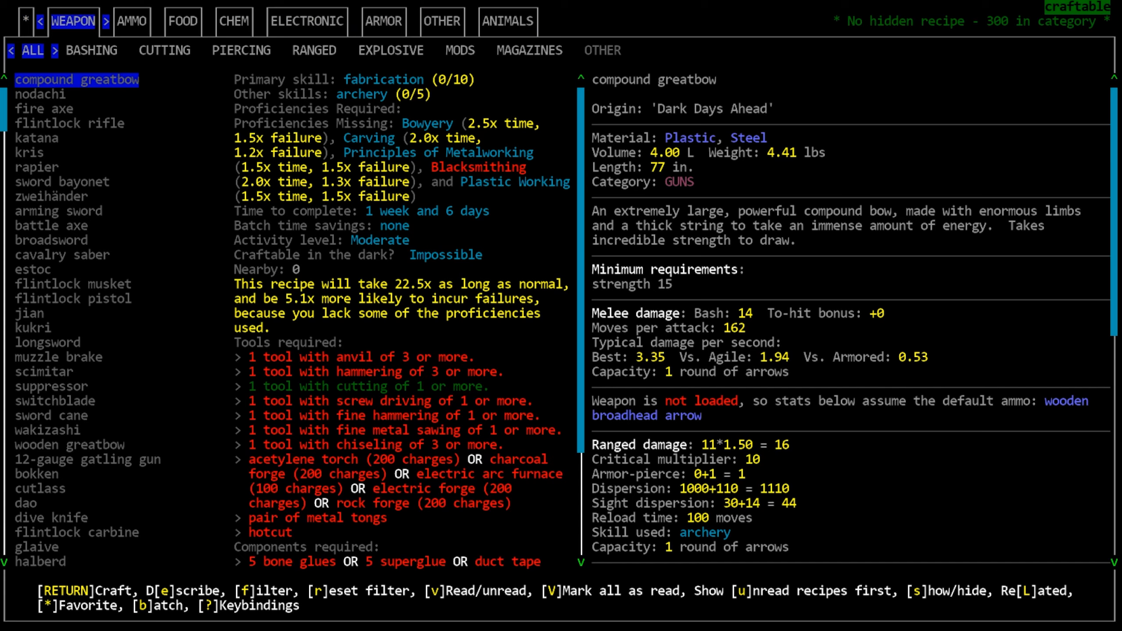
click(235, 21)
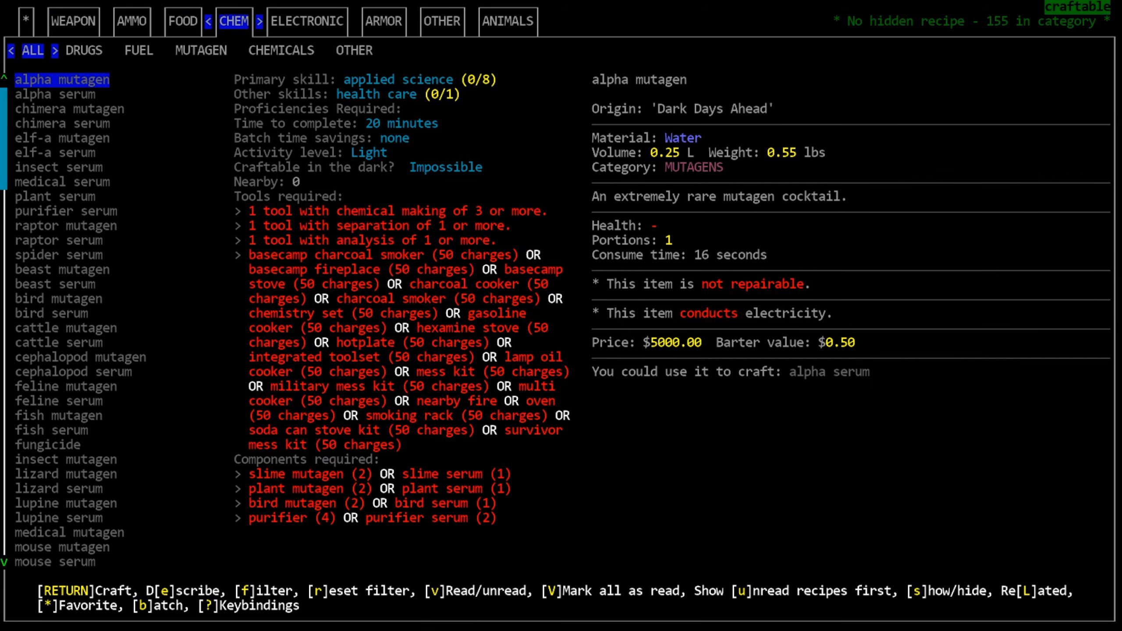
click(384, 21)
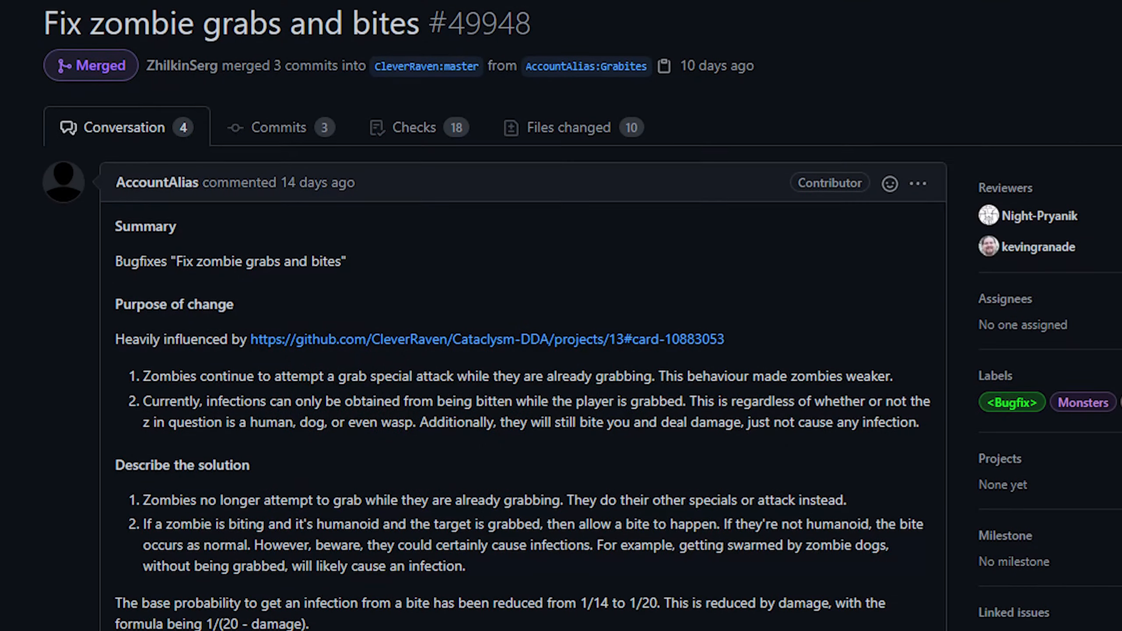
Scroll down through the zombie grabs-and-bites pull request #49948 description
scroll(down, 3)
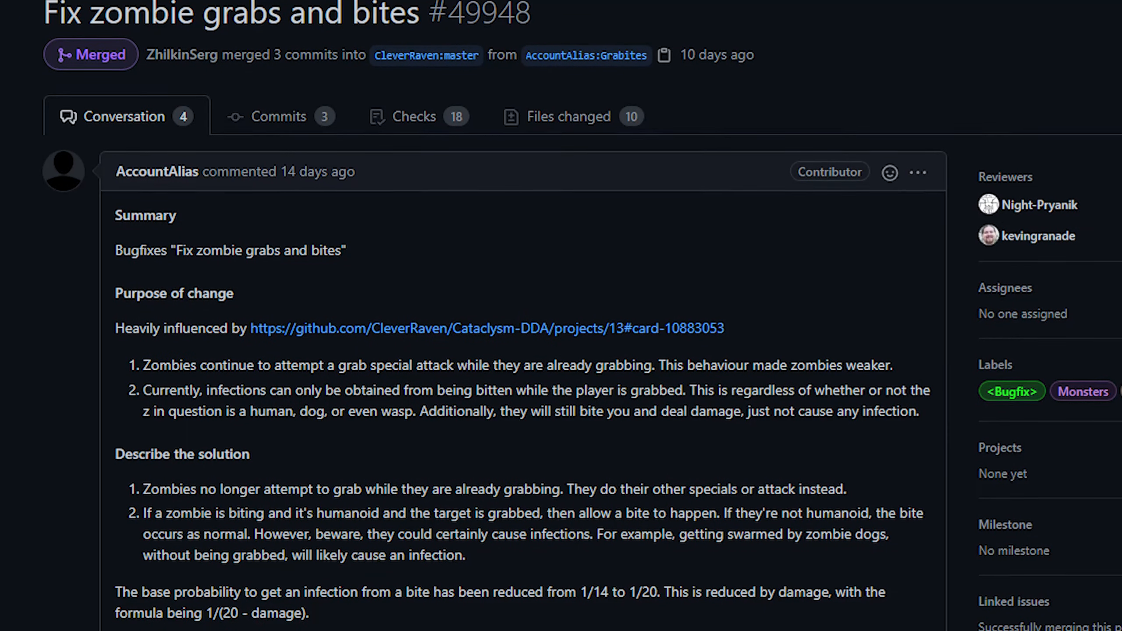
scroll(down, 3)
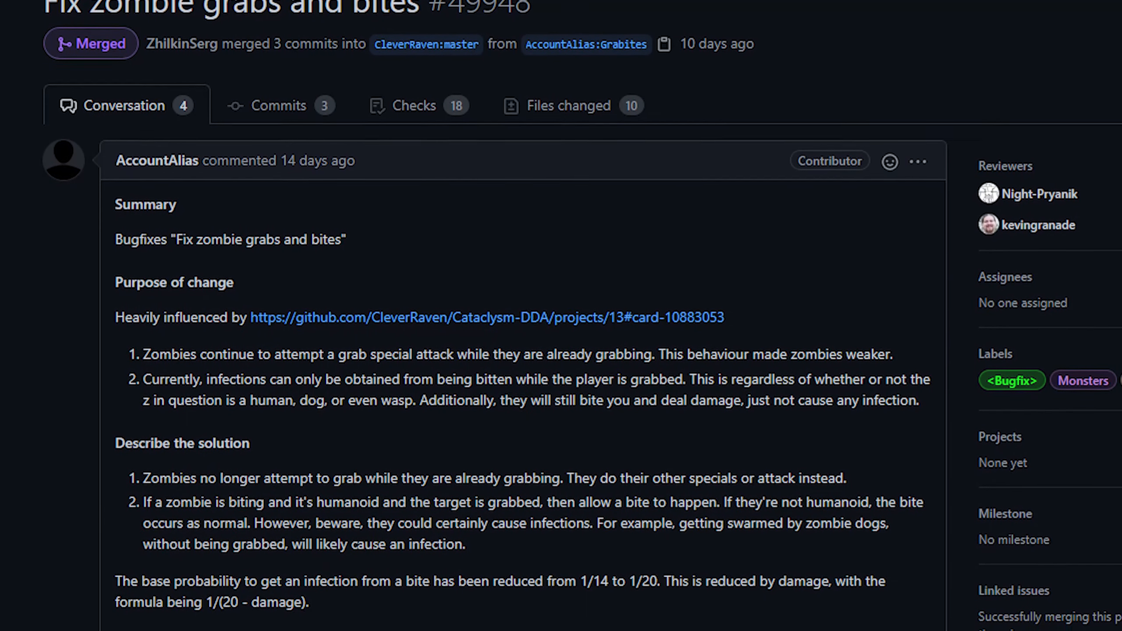
scroll(down, 3)
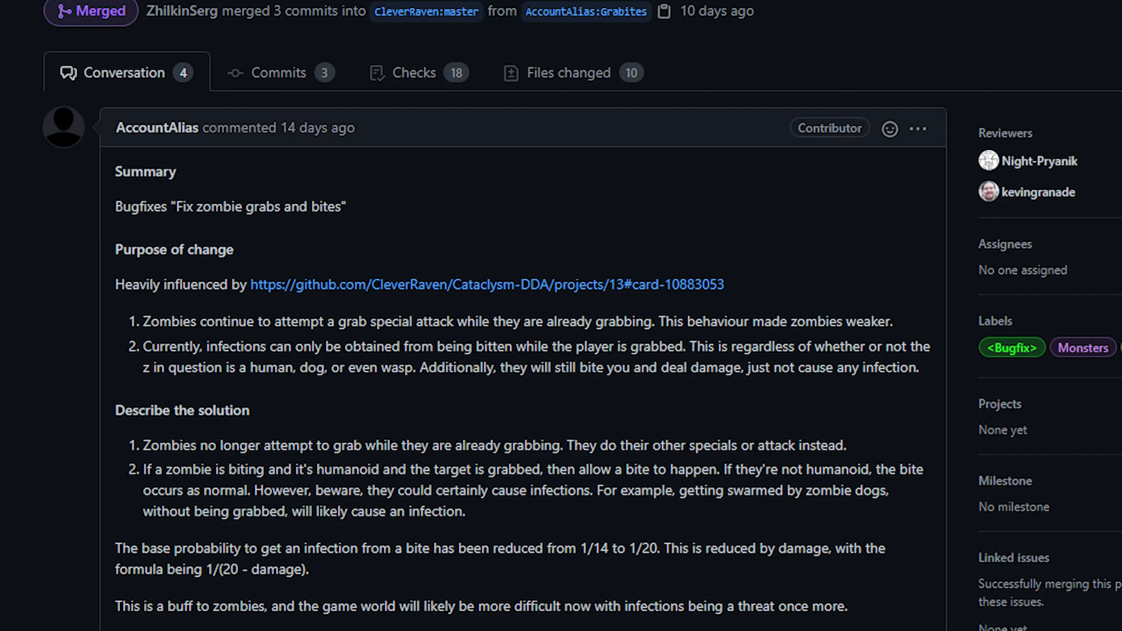
scroll(down, 3)
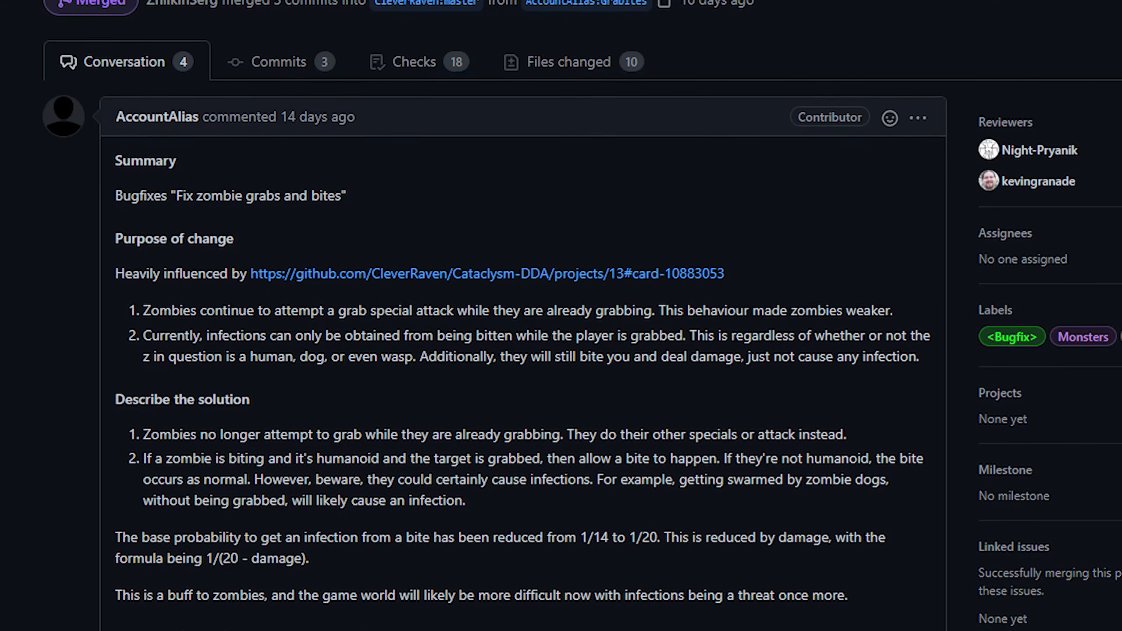
scroll(down, 3)
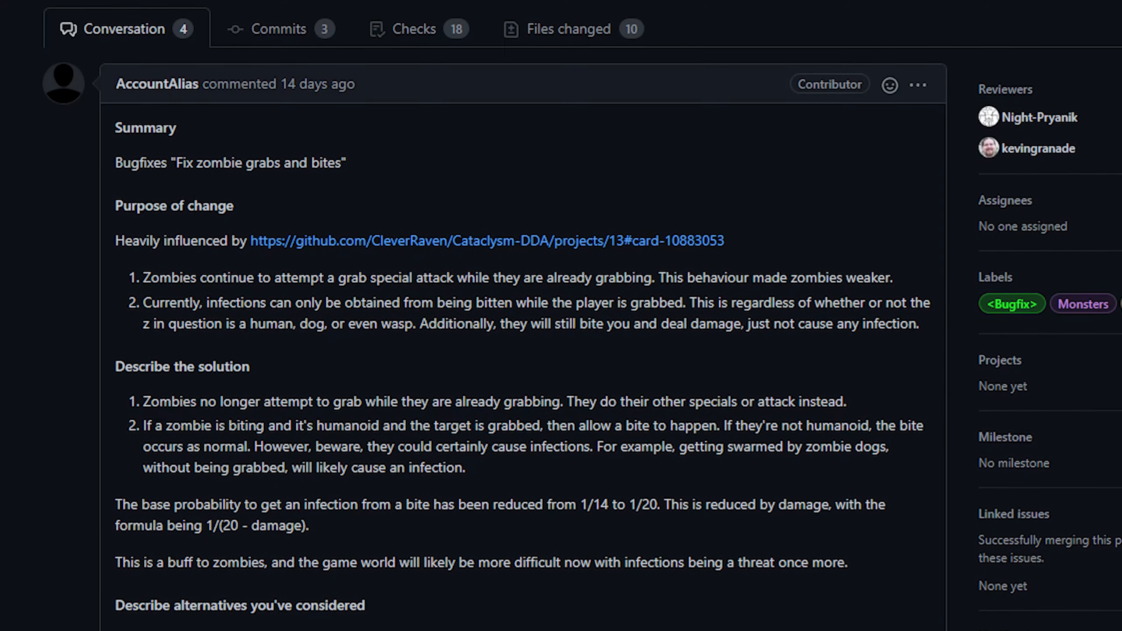
scroll(down, 3)
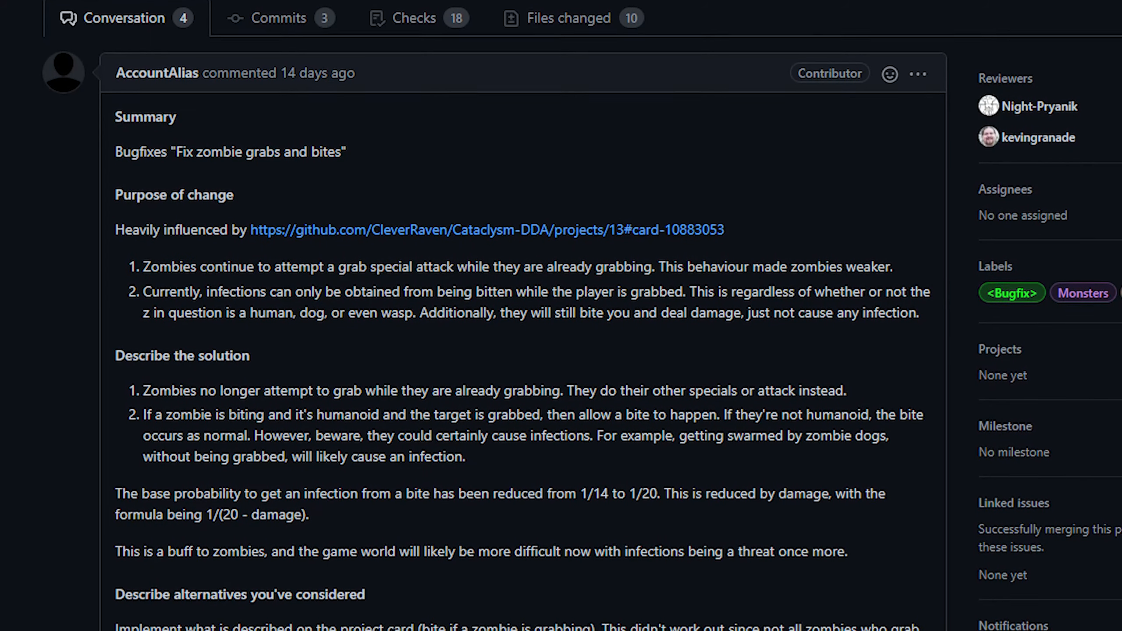
scroll(down, 3)
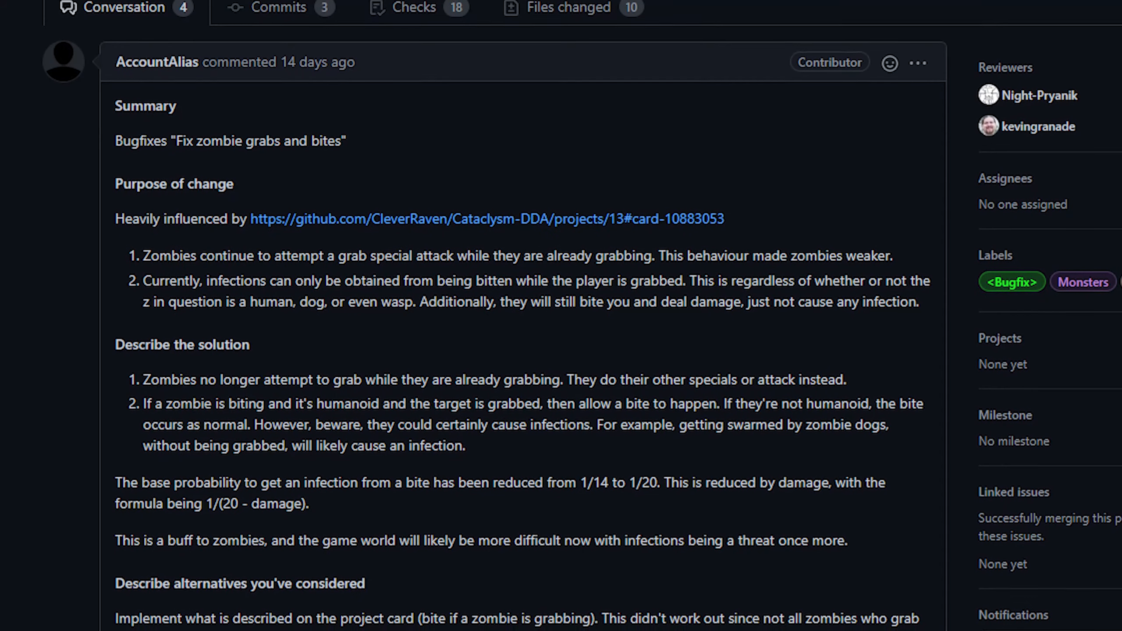
scroll(down, 3)
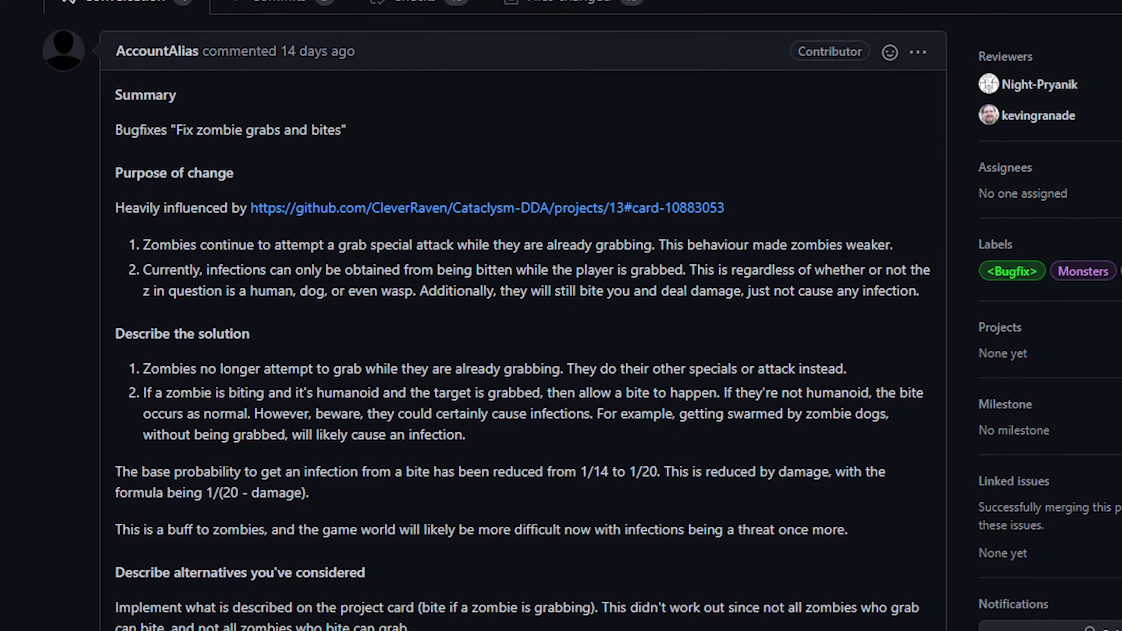
scroll(down, 3)
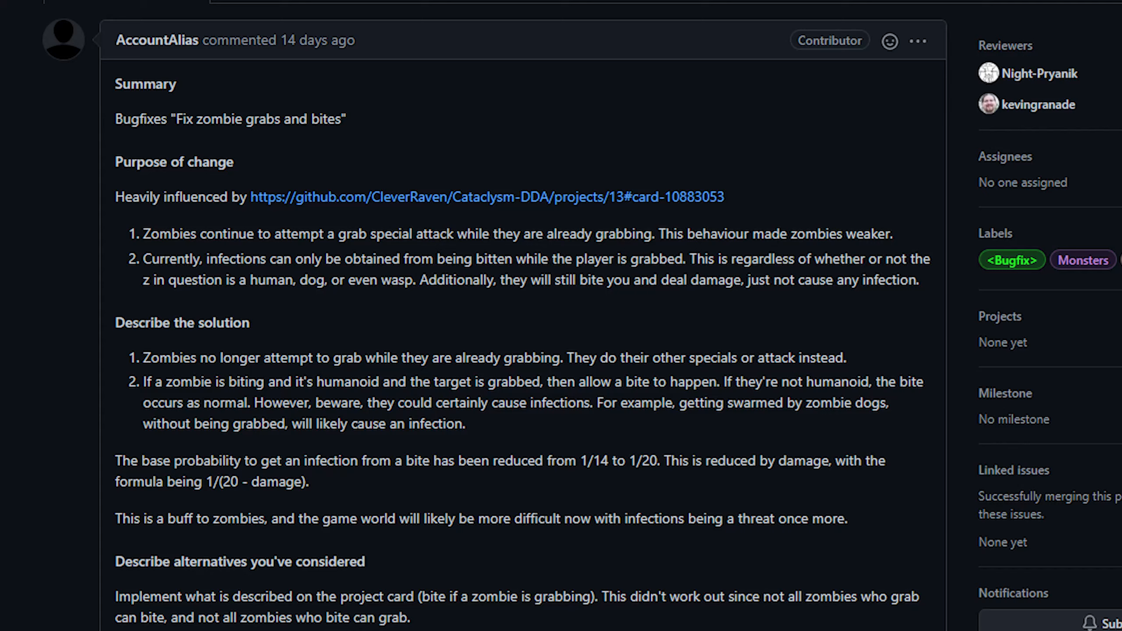
scroll(down, 3)
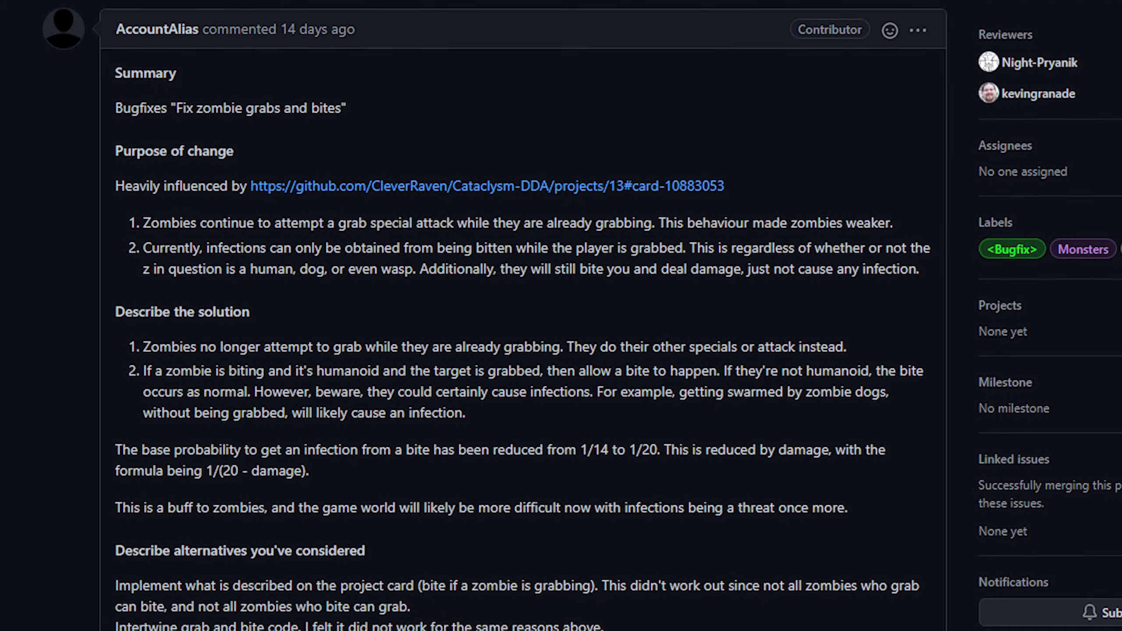
scroll(down, 3)
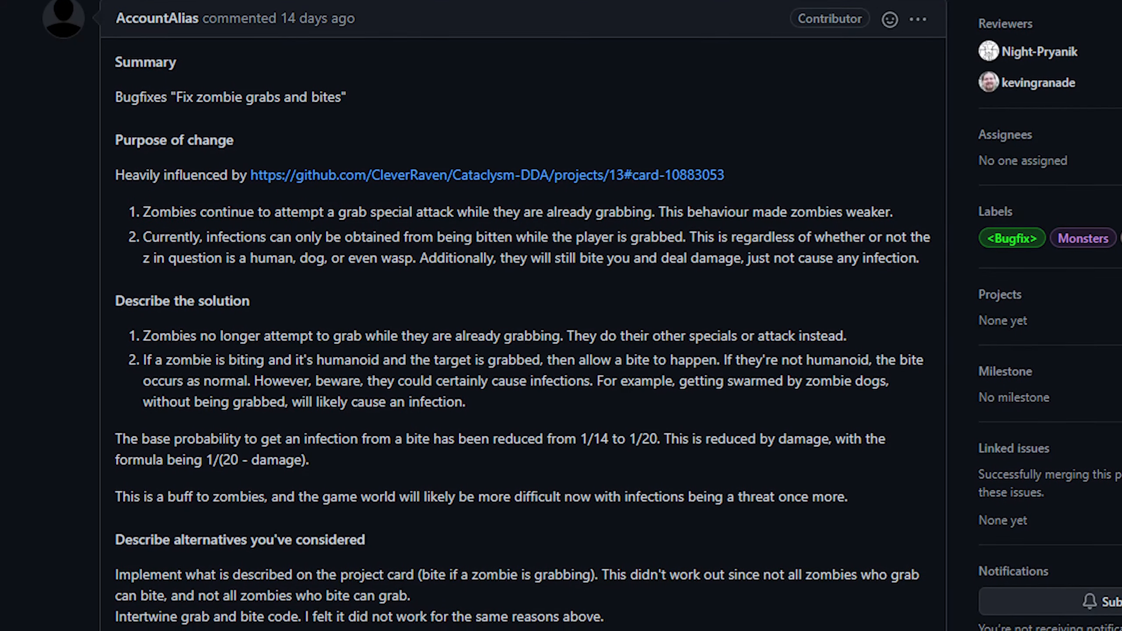
scroll(down, 3)
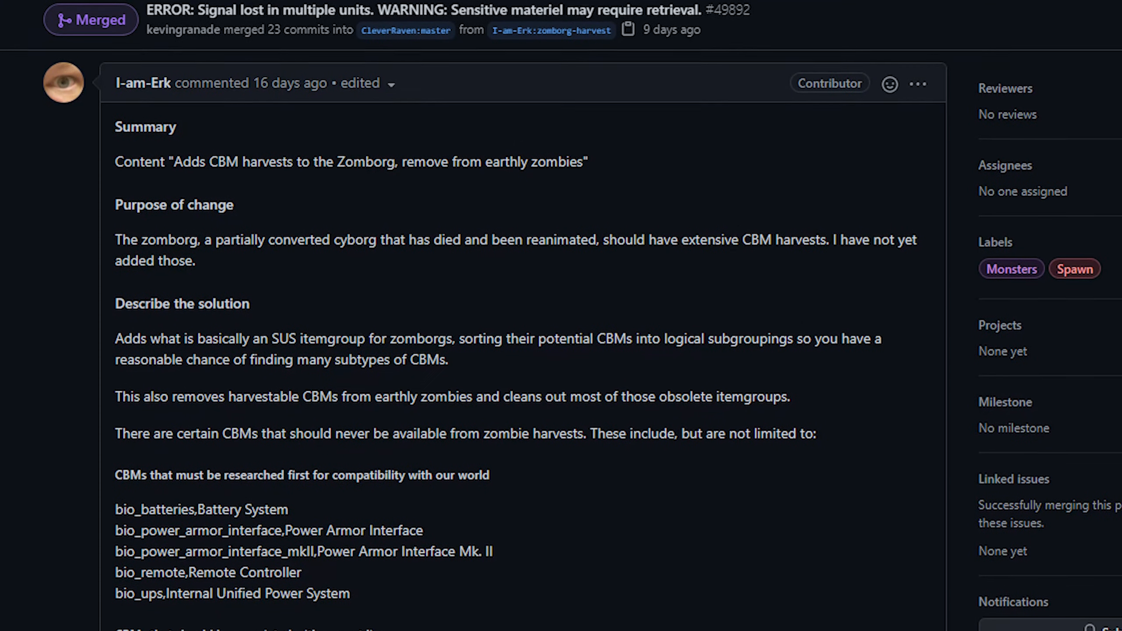
Scroll through the Zomborg harvest PR and the power-storage CBM page to its Obtaining section
scroll(down, 3)
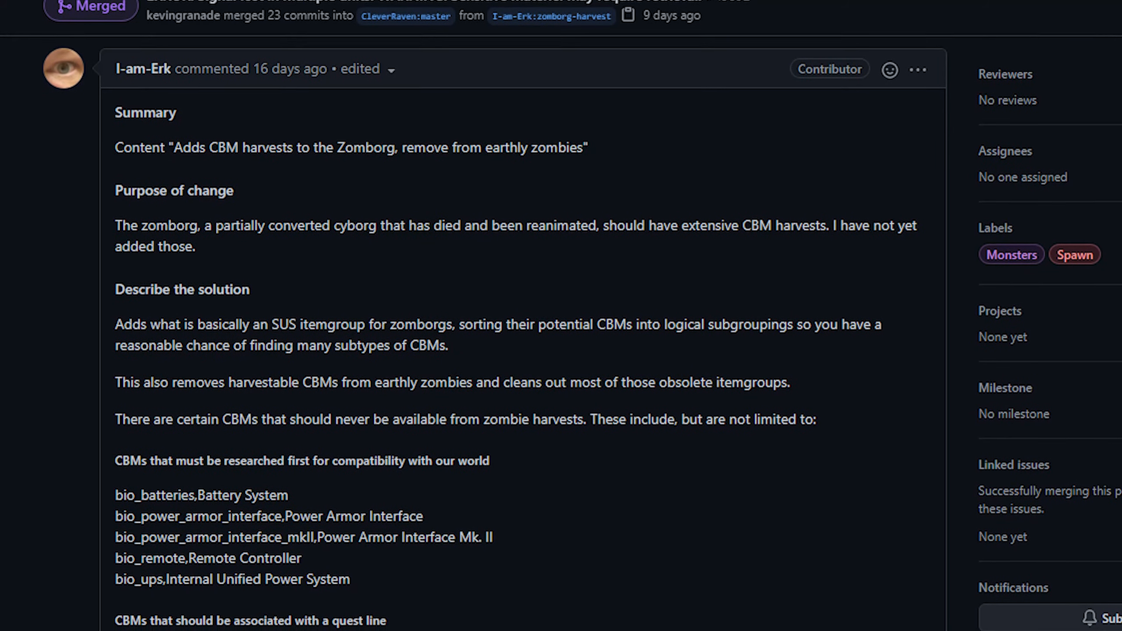
scroll(down, 3)
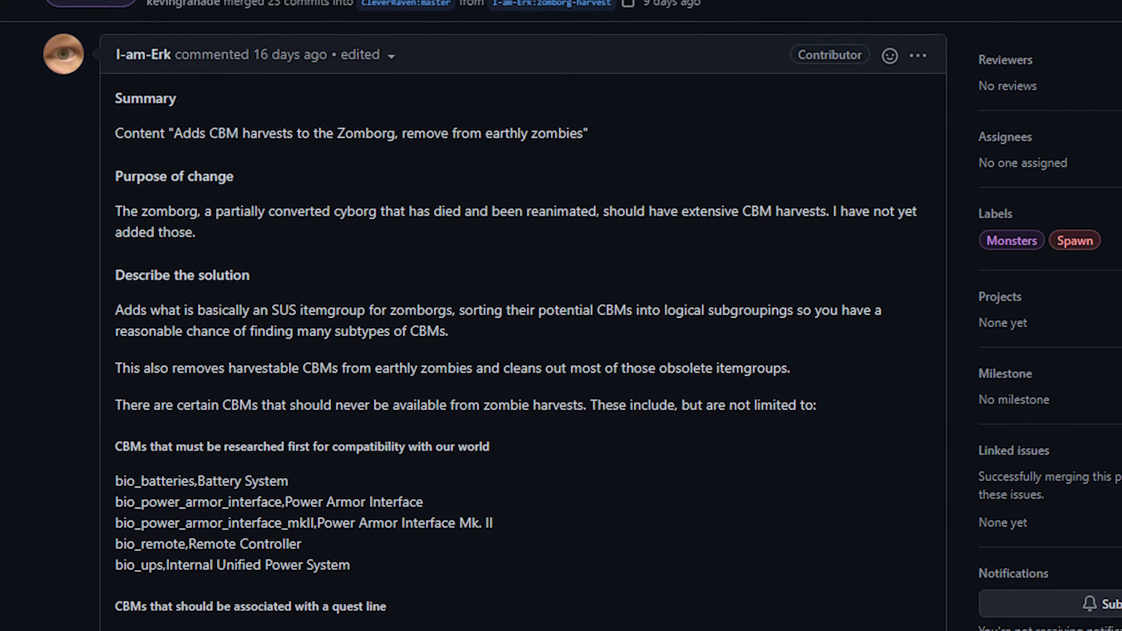
scroll(down, 3)
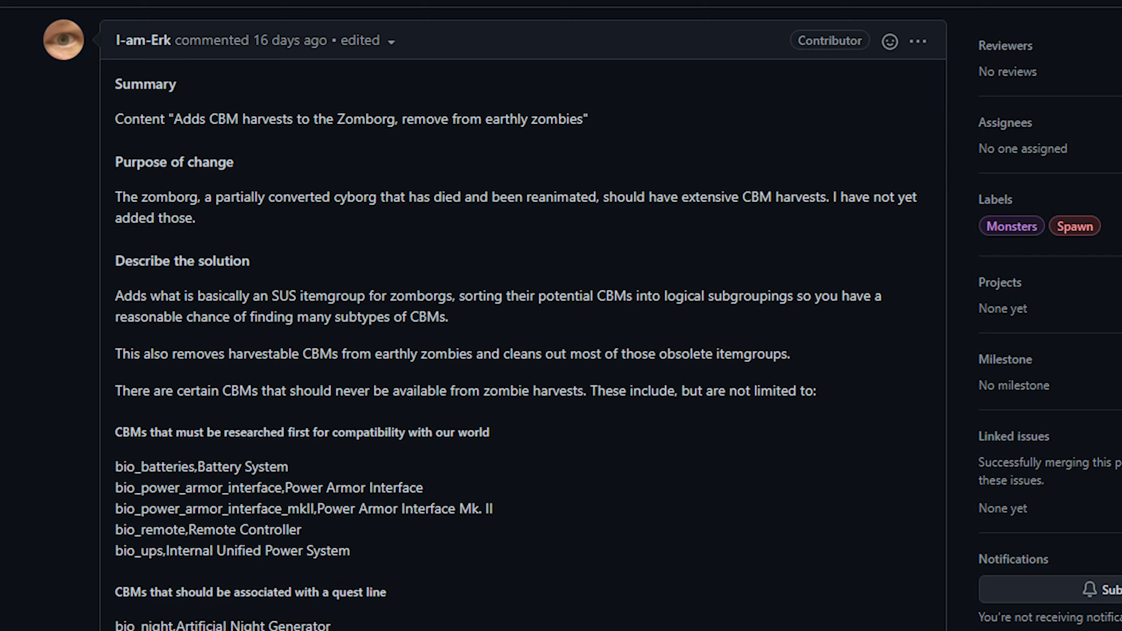
scroll(down, 3)
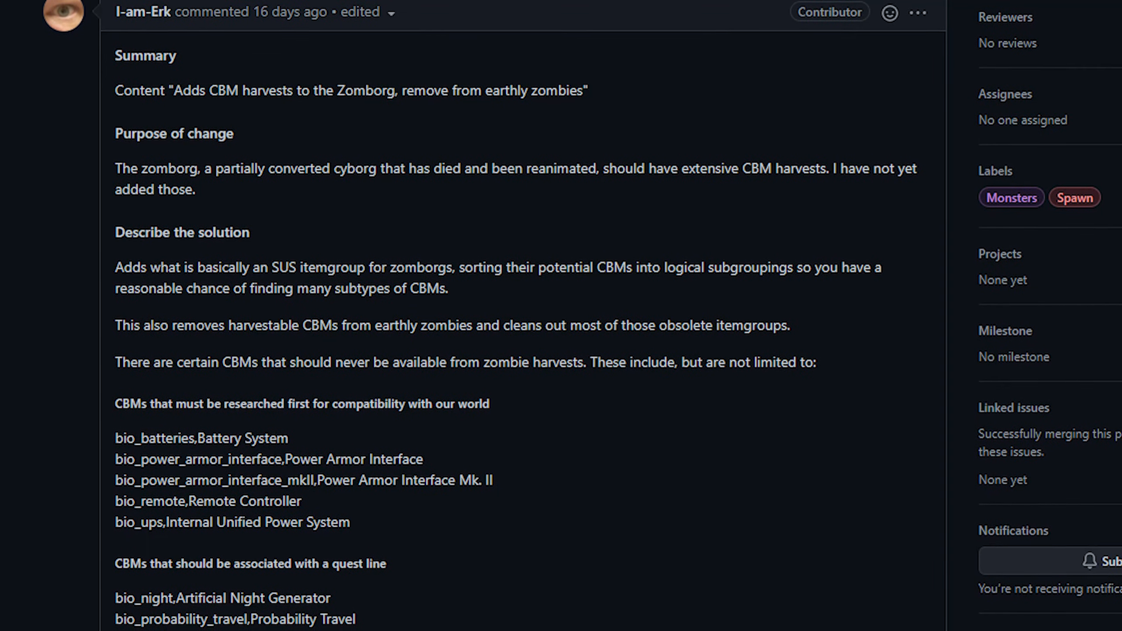
scroll(down, 3)
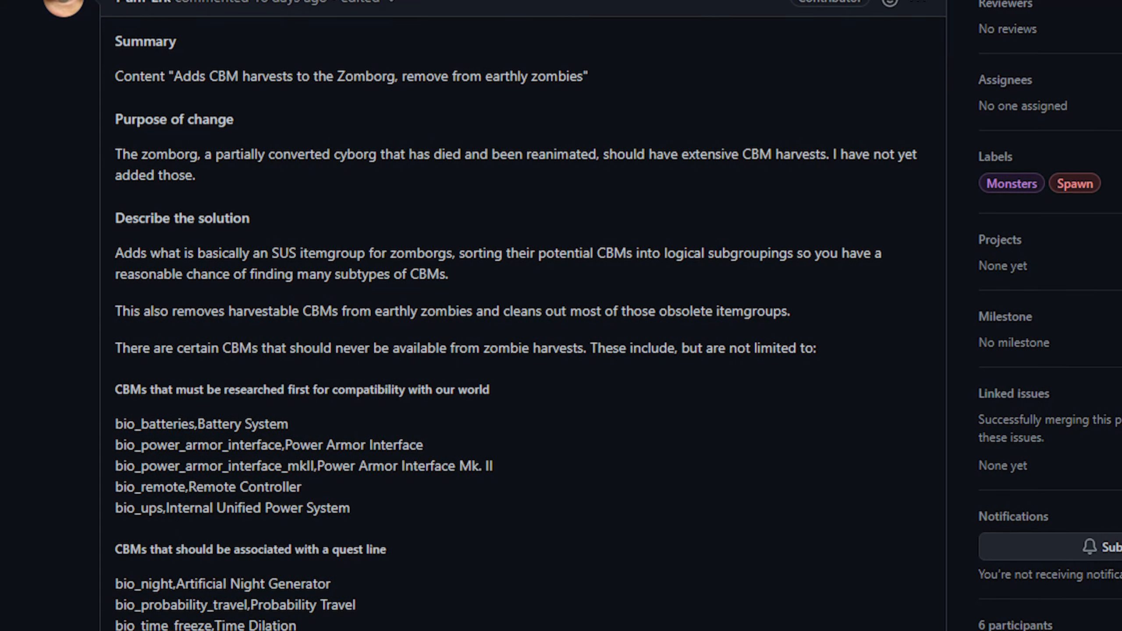
scroll(down, 3)
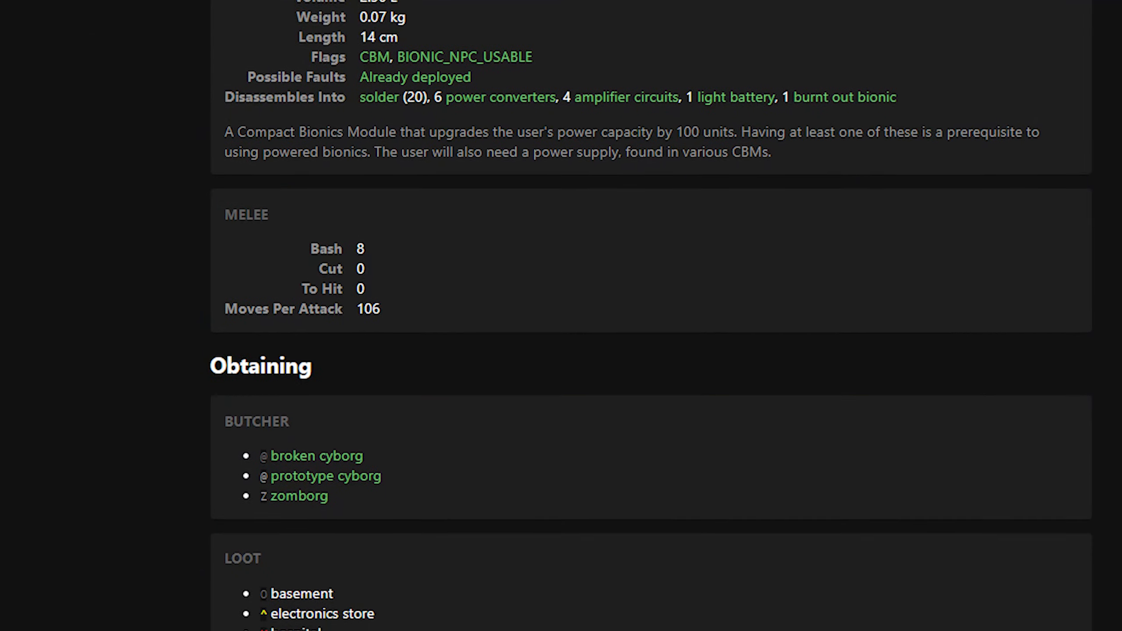
scroll(down, 3)
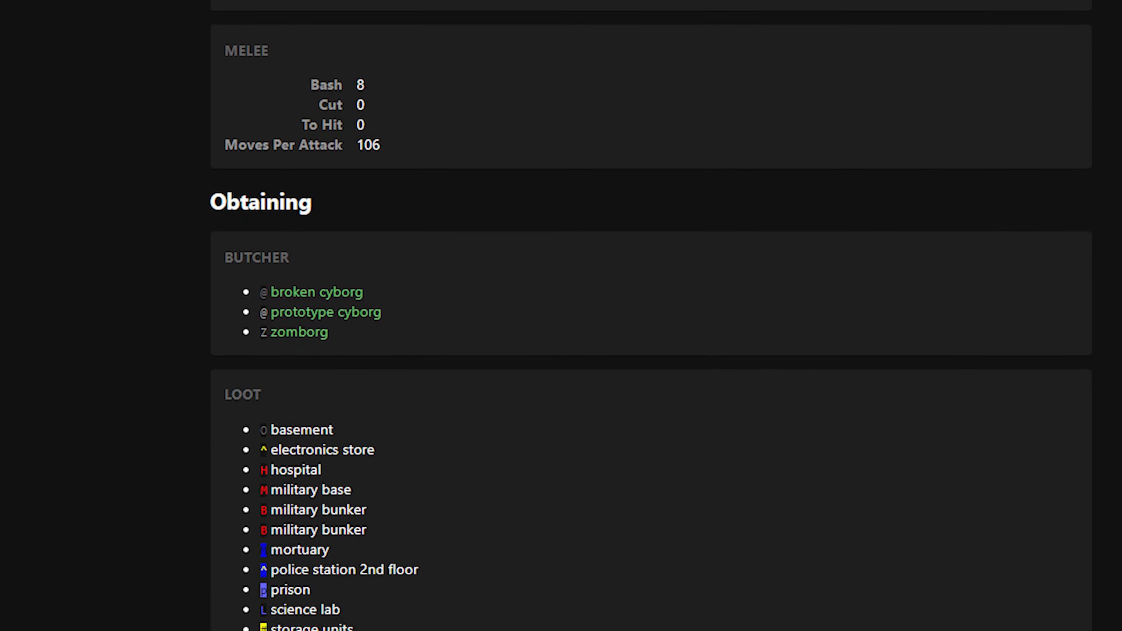